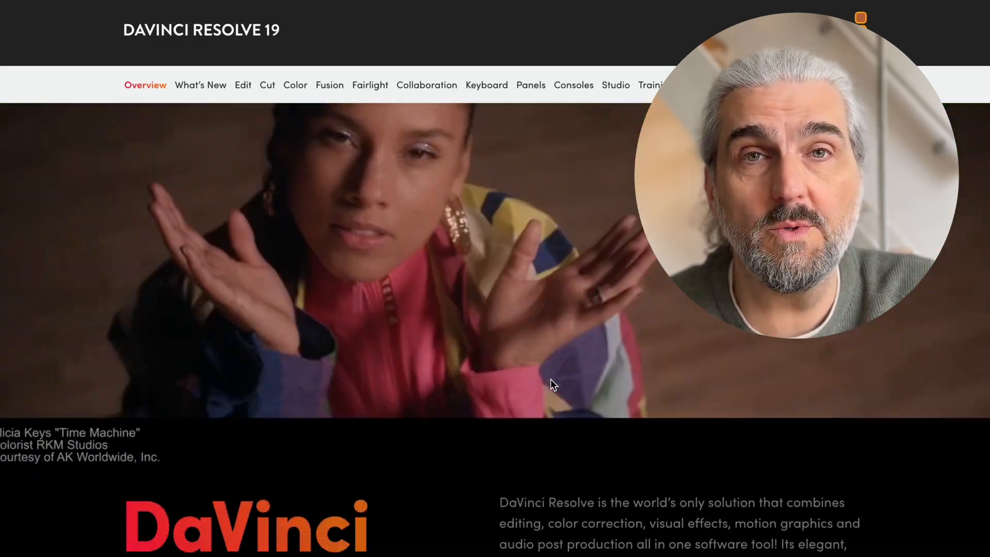
# Scroll the DaVinci Resolve 19 product page and start the free download.
pyautogui.scroll(-3)
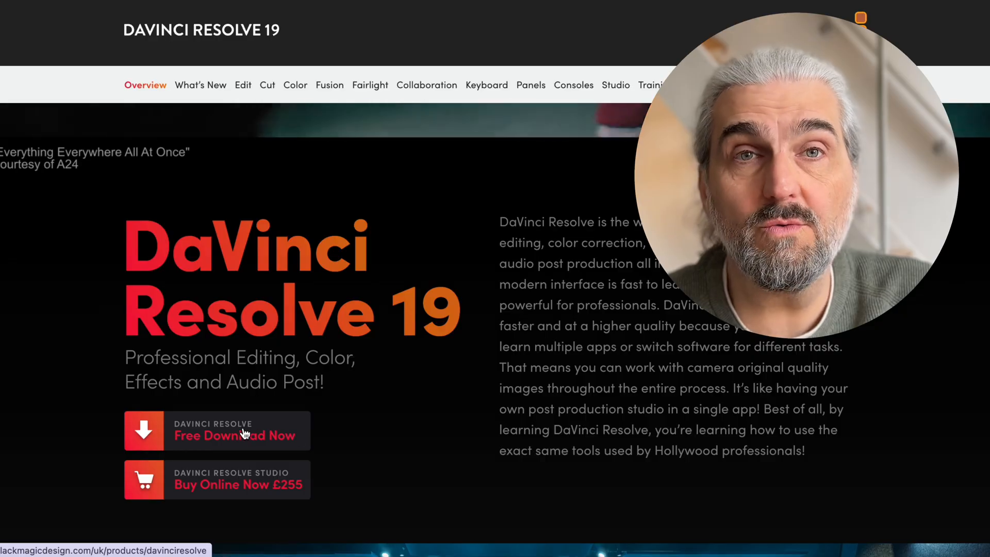
pyautogui.click(234, 435)
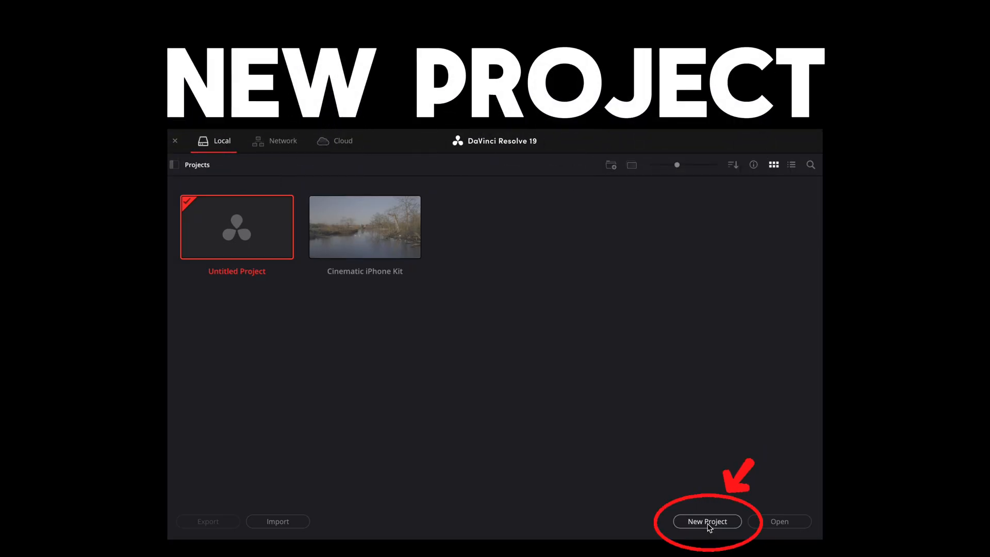
# Create and open a new project named 'Resolve Tutorial' from the Project Manager.
pyautogui.click(706, 521)
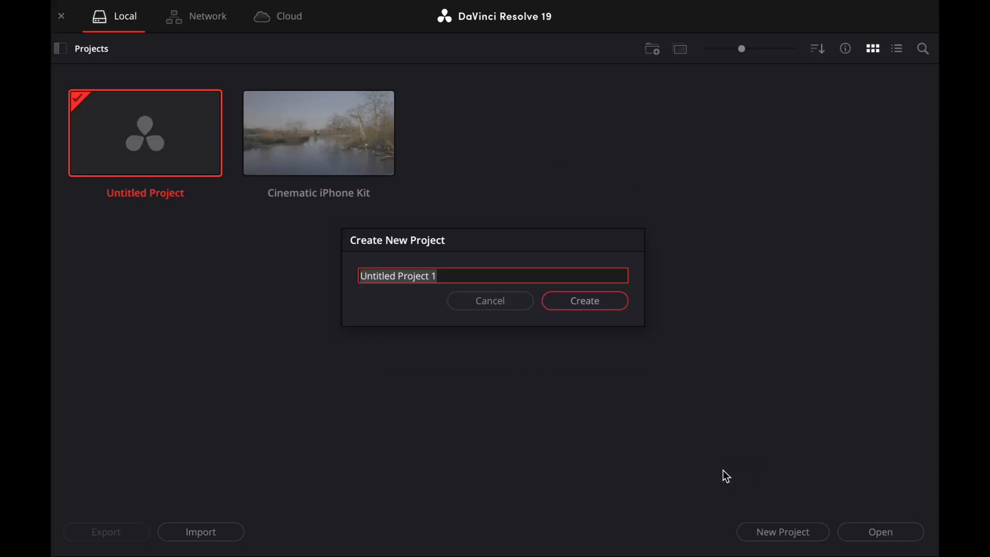
pyautogui.write('Resolve Tutori')
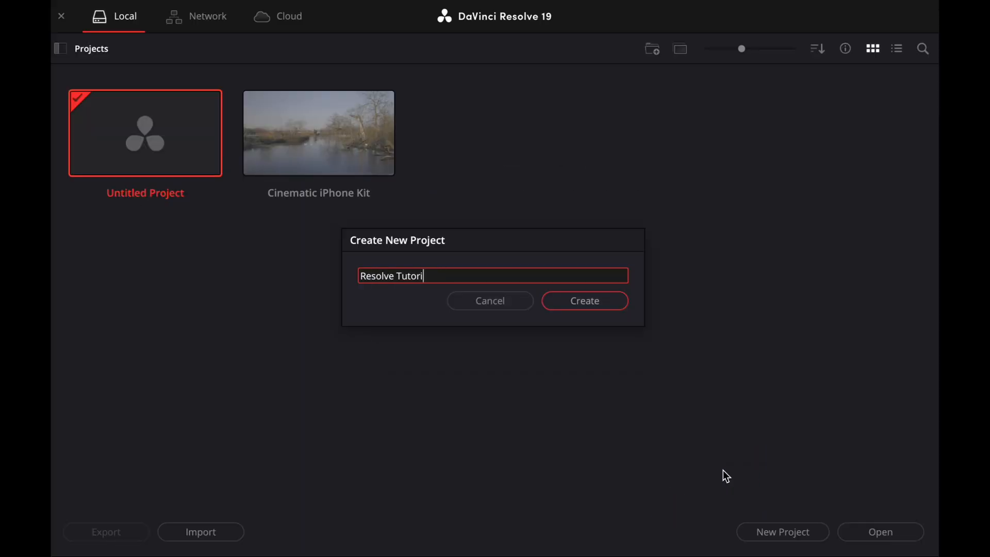
pyautogui.click(583, 300)
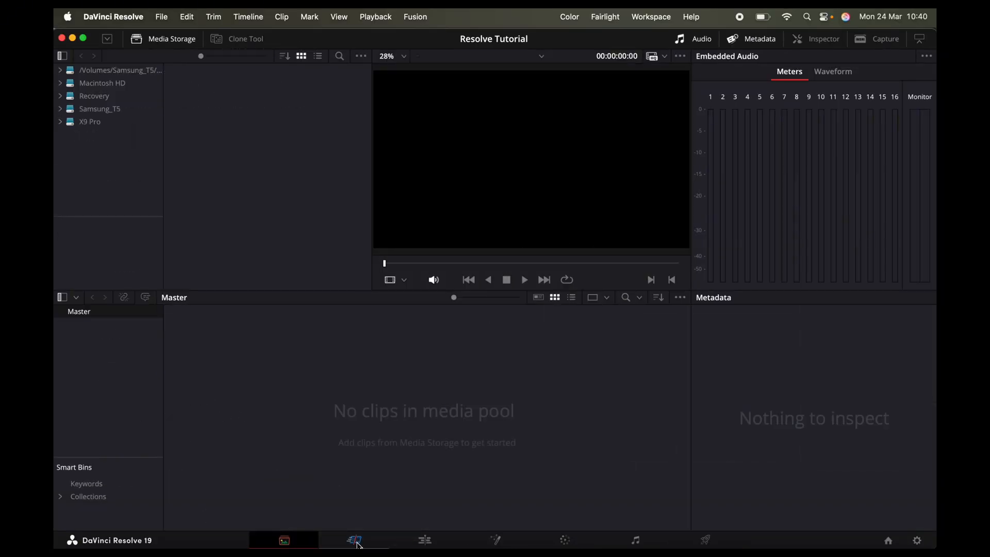
# Tour the Cut, Edit, Fusion, Fairlight and Deliver pages, finishing on Edit.
pyautogui.click(353, 540)
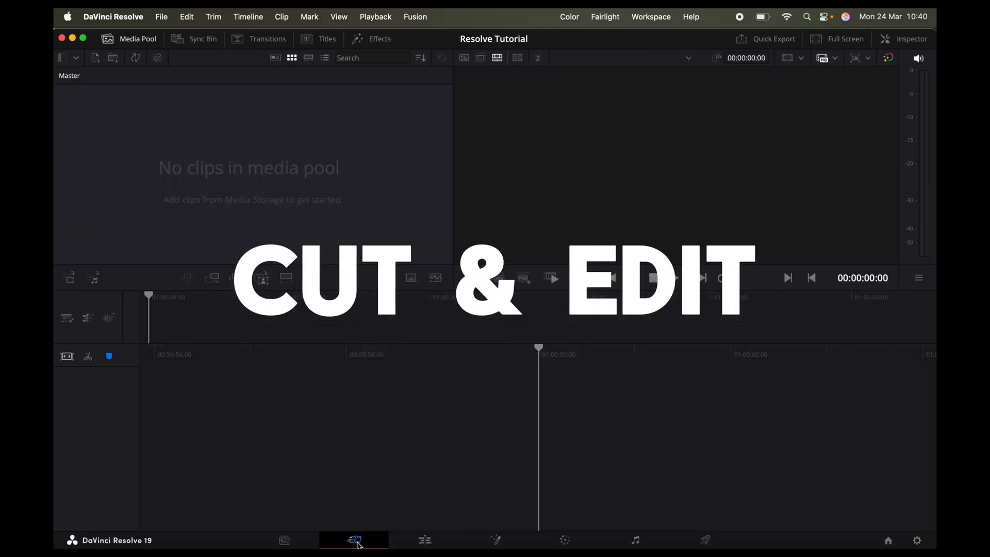
pyautogui.click(424, 540)
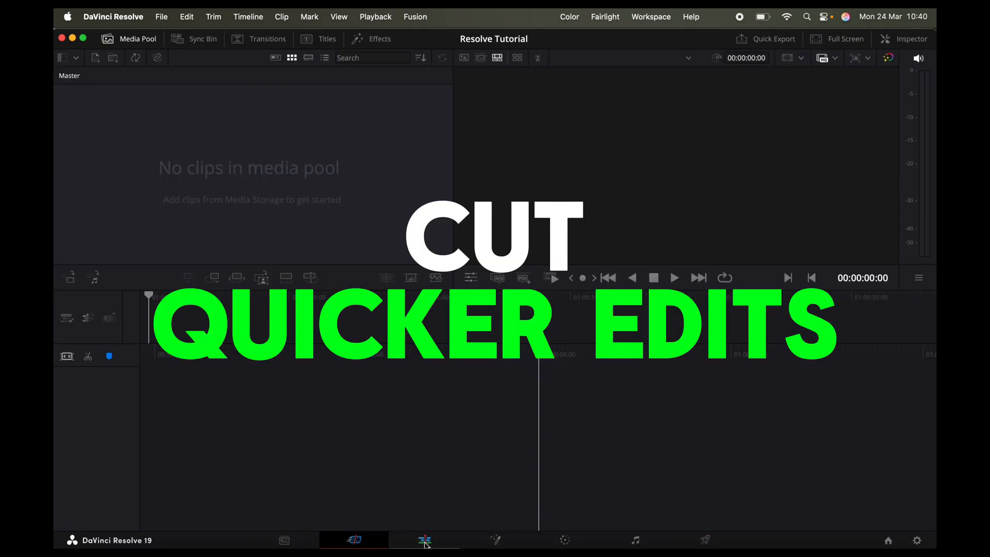
pyautogui.moveTo(424, 540)
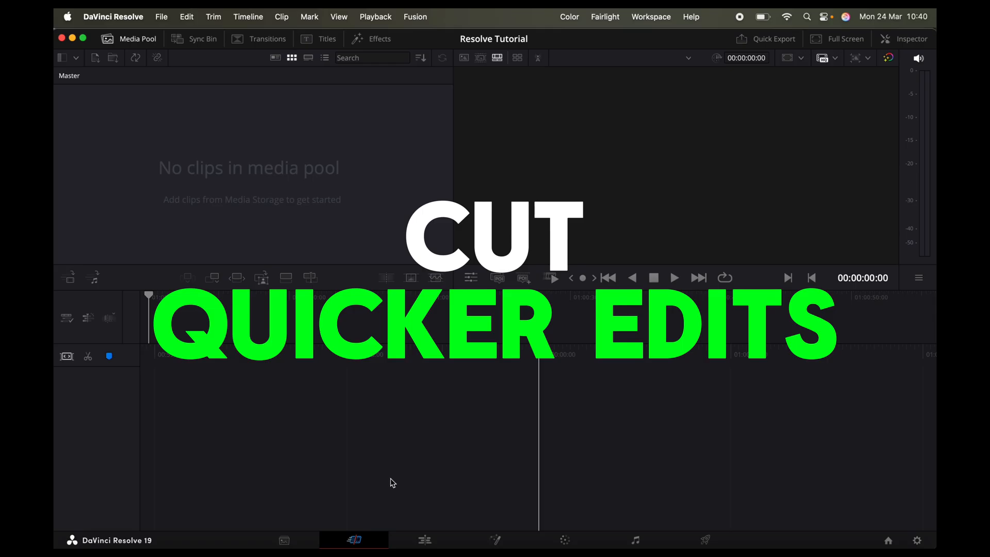
pyautogui.click(424, 540)
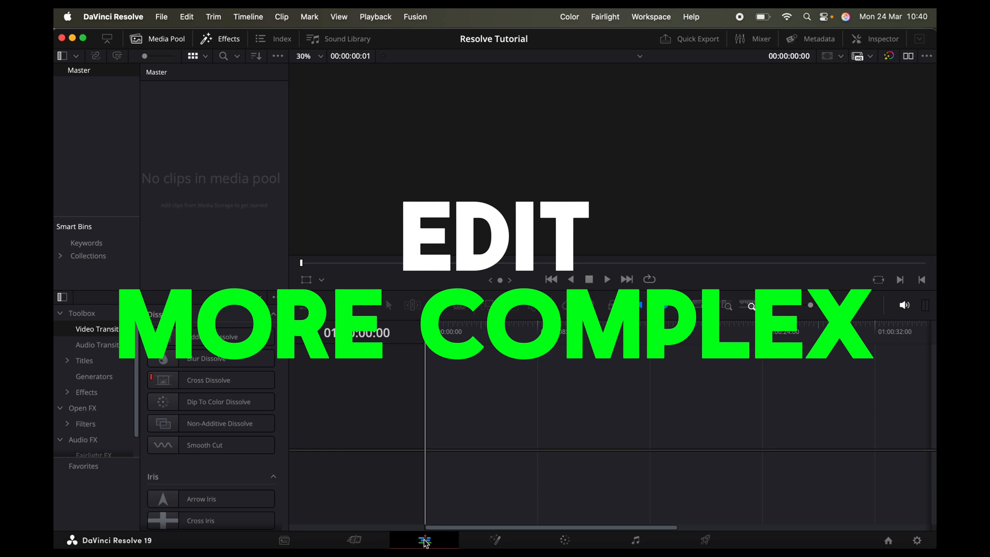
pyautogui.click(494, 540)
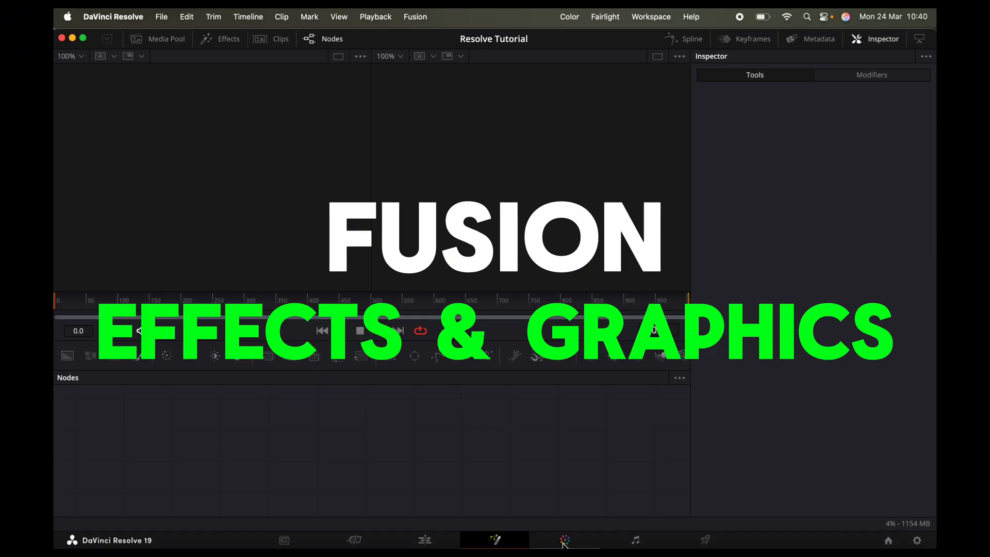
pyautogui.click(564, 540)
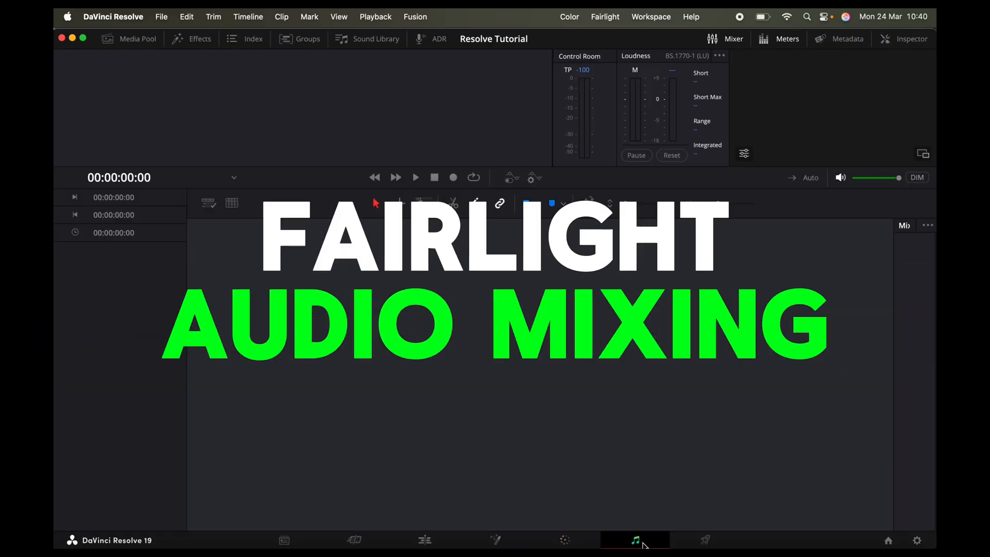
pyautogui.click(705, 540)
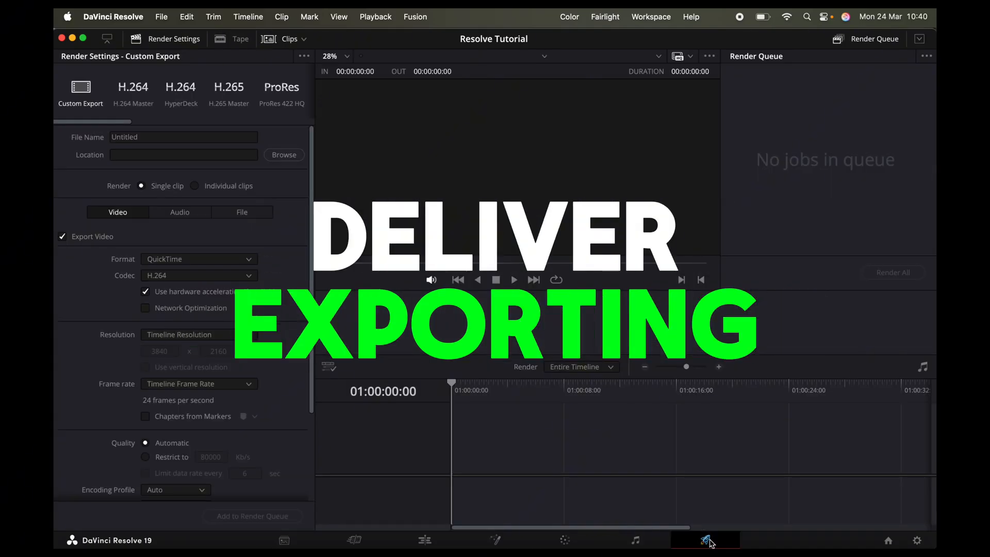
pyautogui.moveTo(709, 542)
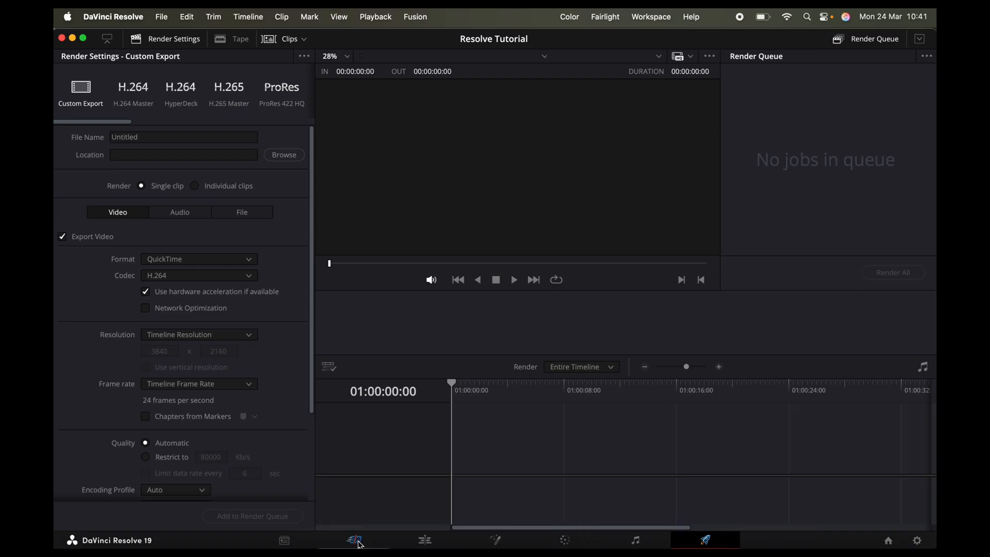
pyautogui.click(284, 540)
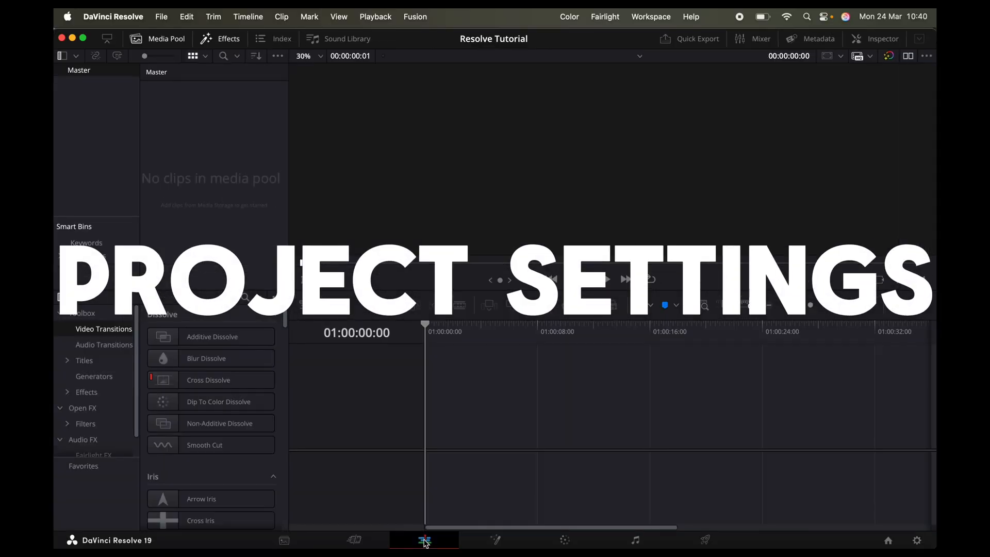
# Set the timeline frame rate to 30 fps in Project Settings and save.
pyautogui.click(915, 540)
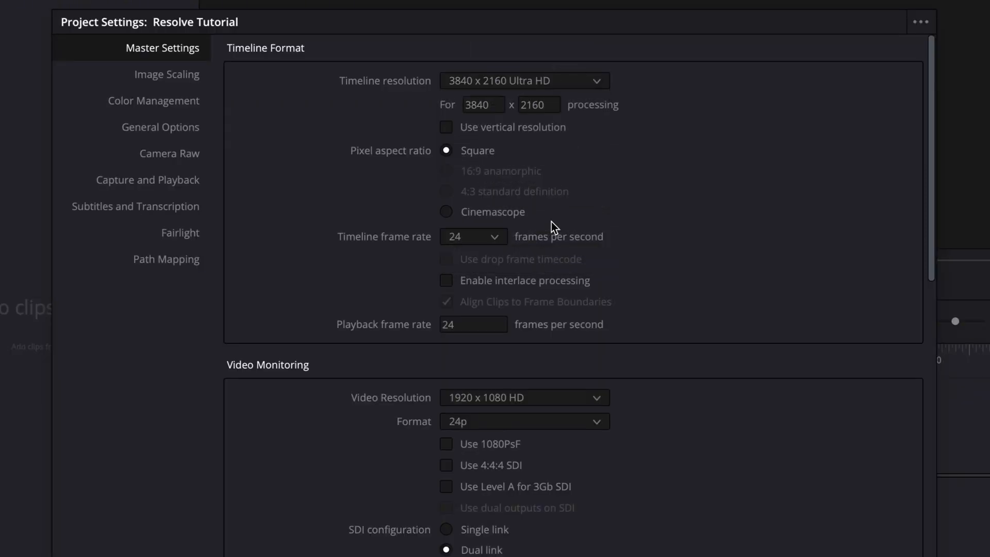
pyautogui.click(472, 237)
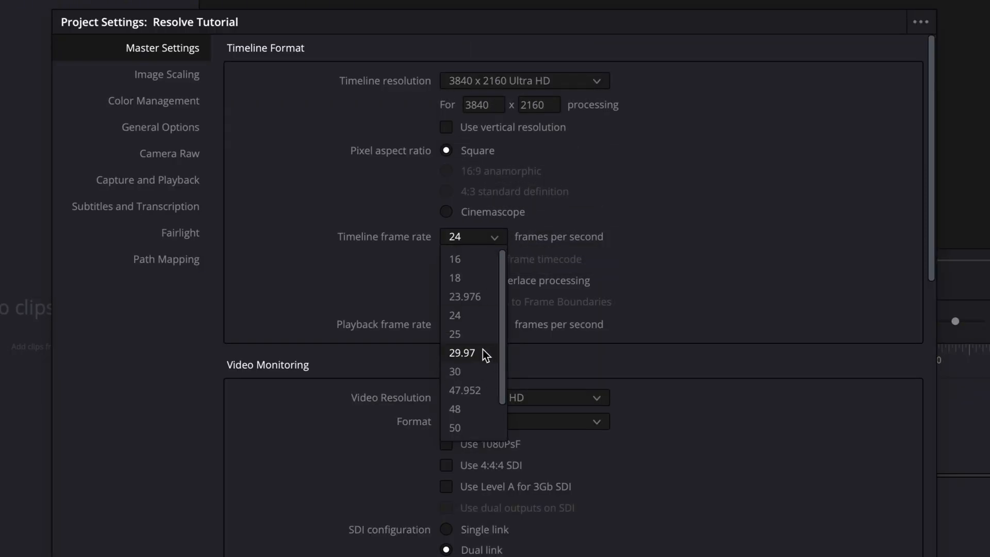
pyautogui.click(455, 371)
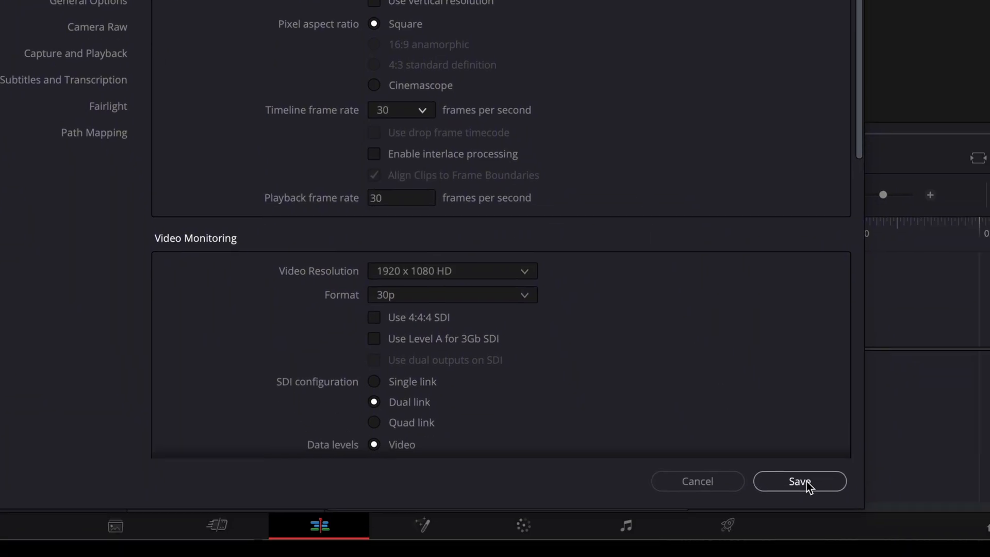
pyautogui.click(799, 481)
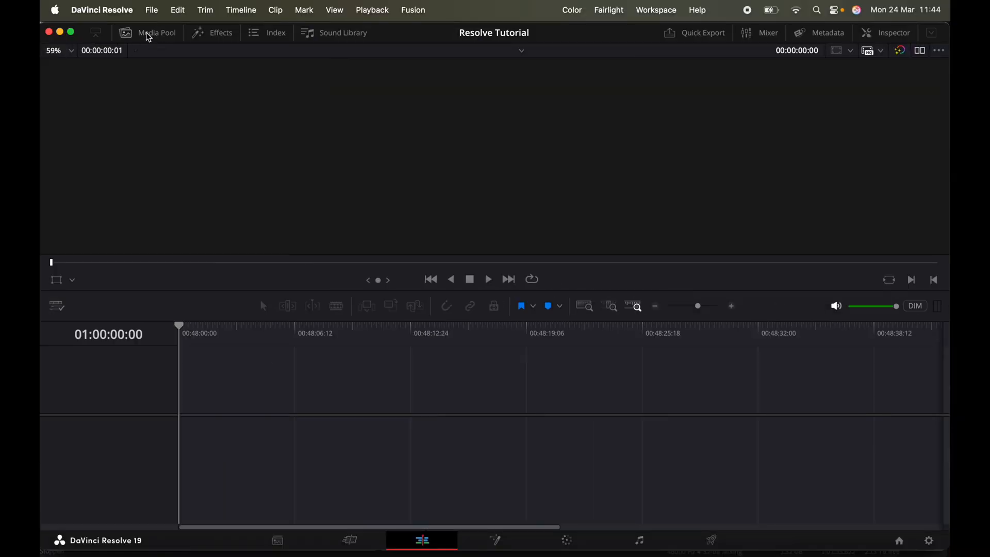
# Drag the All My Media folder into the Media Pool and answer the frame rate prompt.
pyautogui.click(156, 32)
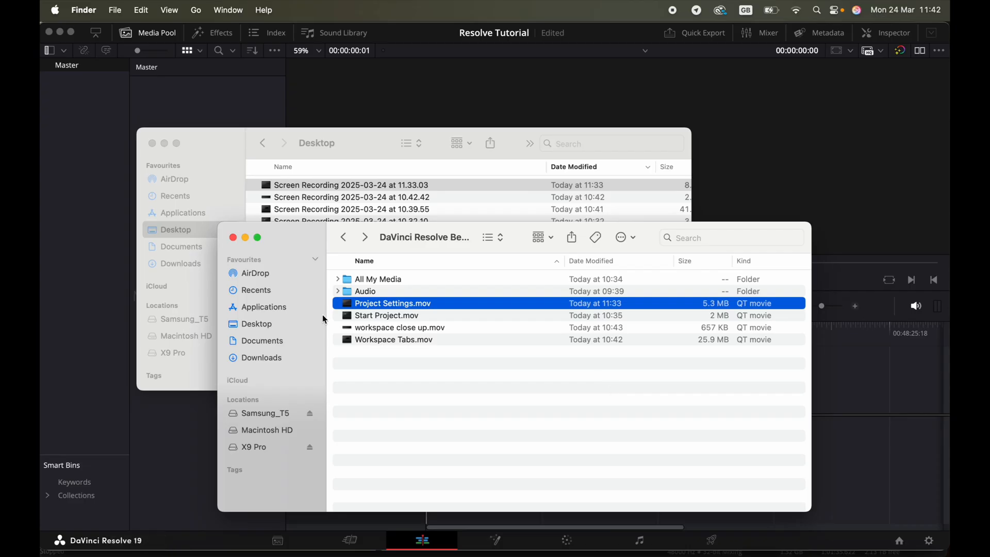
pyautogui.click(377, 278)
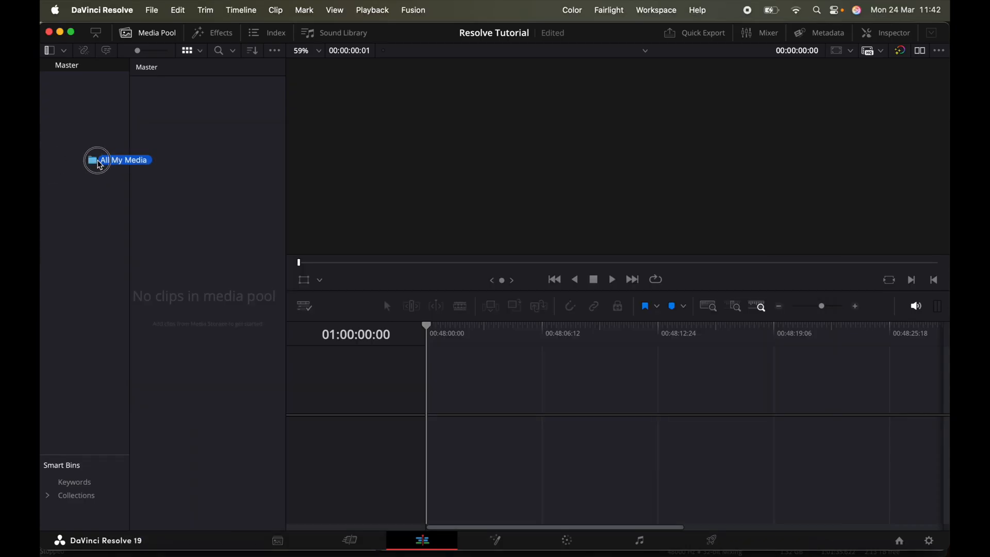
pyautogui.moveTo(98, 160); pyautogui.dragTo(229, 216)
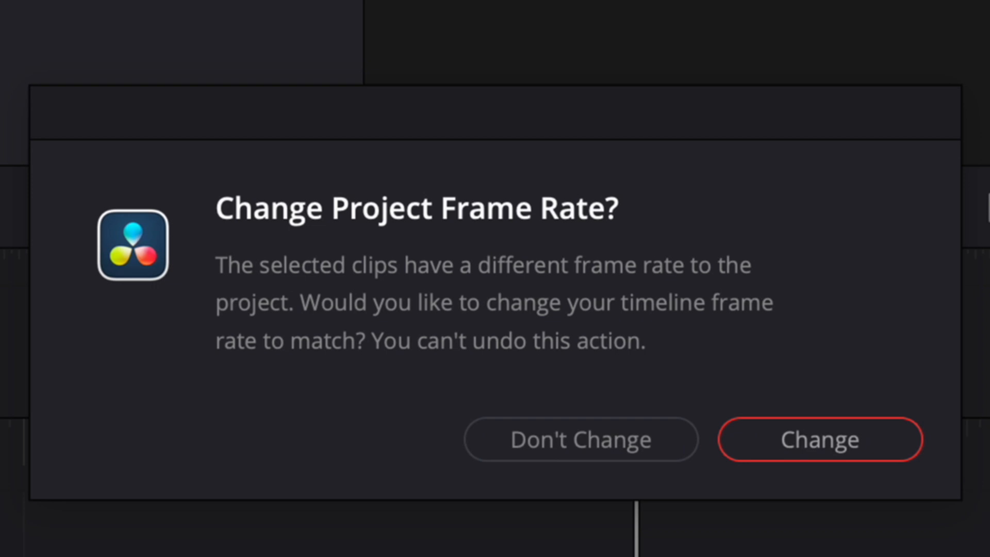
pyautogui.click(820, 439)
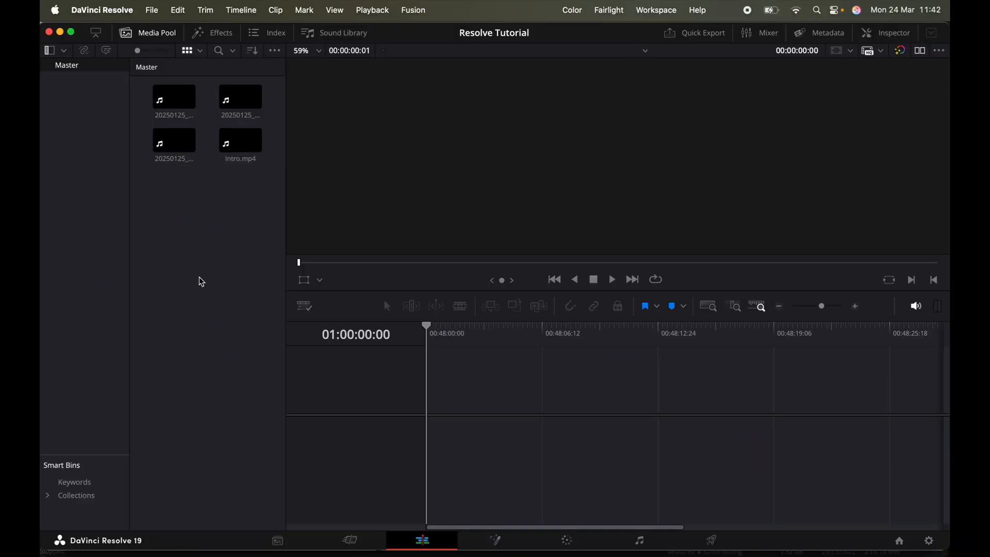
# Load two imported park clips into the source viewer to check their content.
pyautogui.click(240, 139)
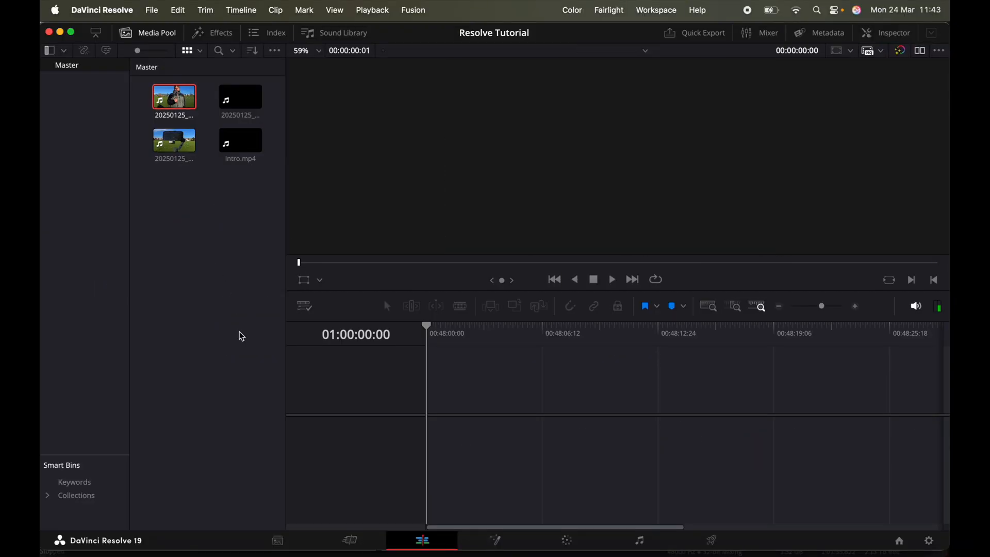
pyautogui.moveTo(132, 533)
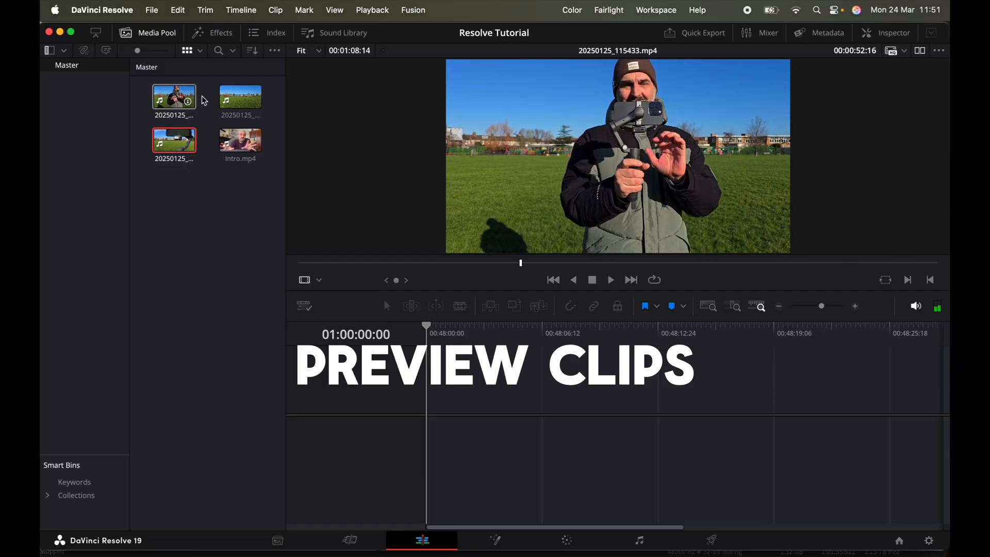
pyautogui.doubleClick(174, 98)
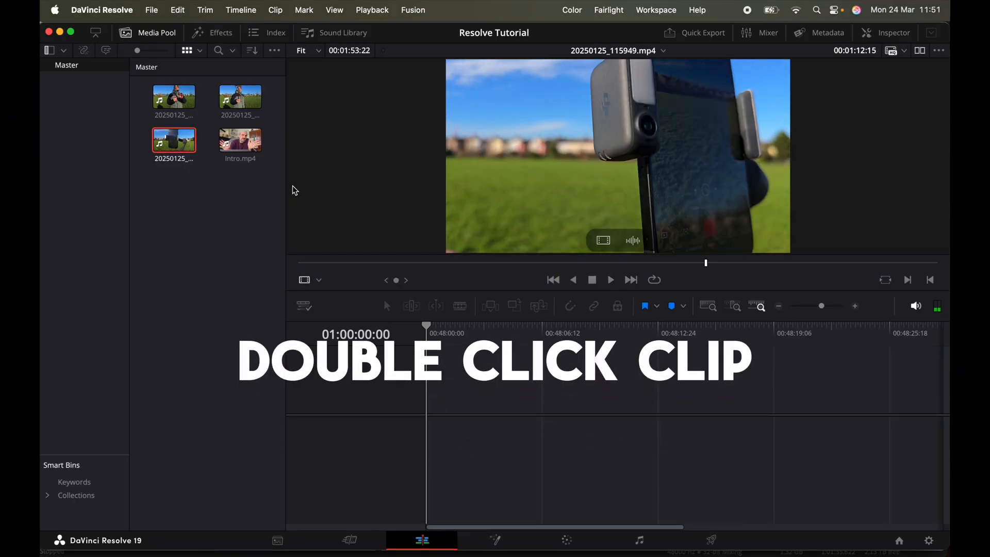
pyautogui.doubleClick(240, 140)
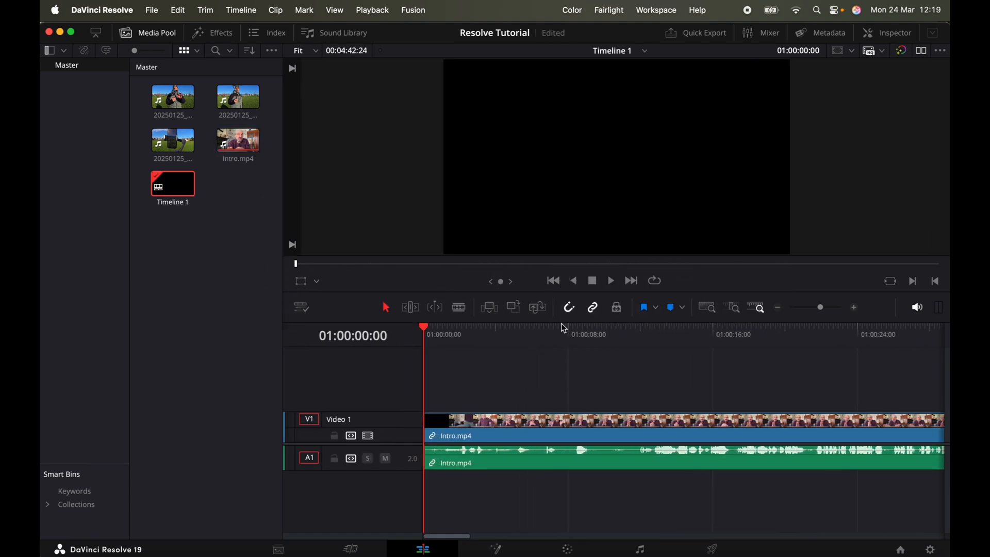
# Scrub the playhead through Intro.mp4 on Timeline 1 to show the presenter.
pyautogui.click(562, 334)
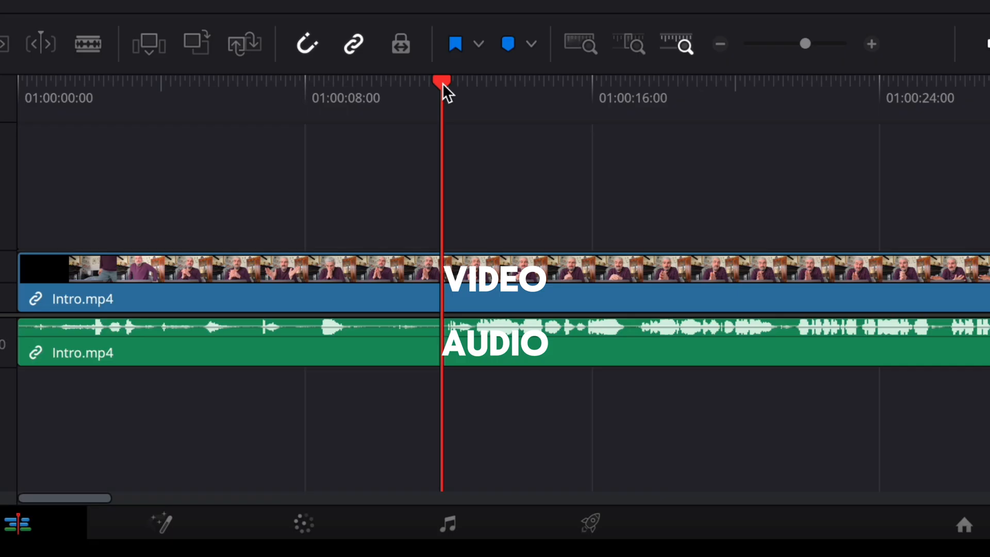
pyautogui.moveTo(442, 82); pyautogui.dragTo(389, 82)
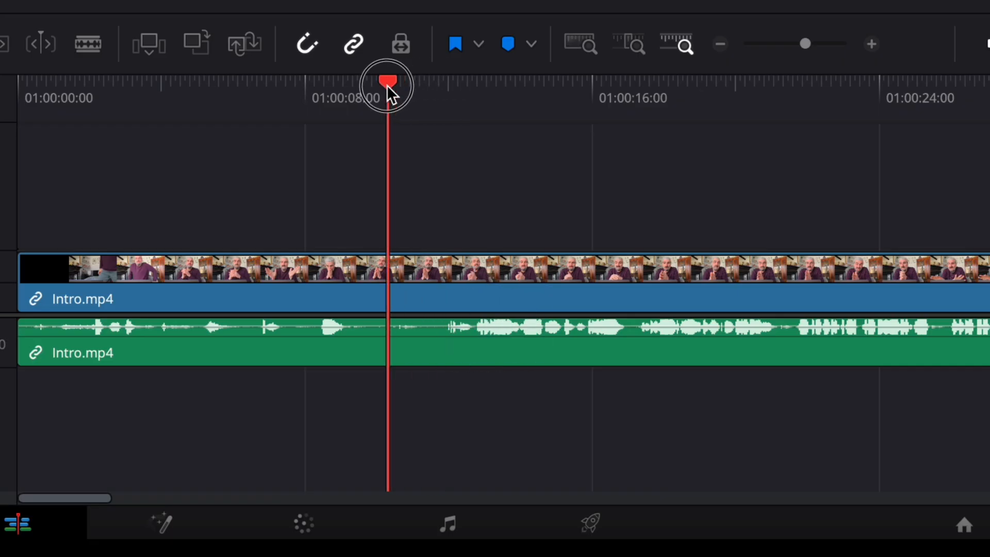
pyautogui.moveTo(387, 85); pyautogui.dragTo(413, 85)
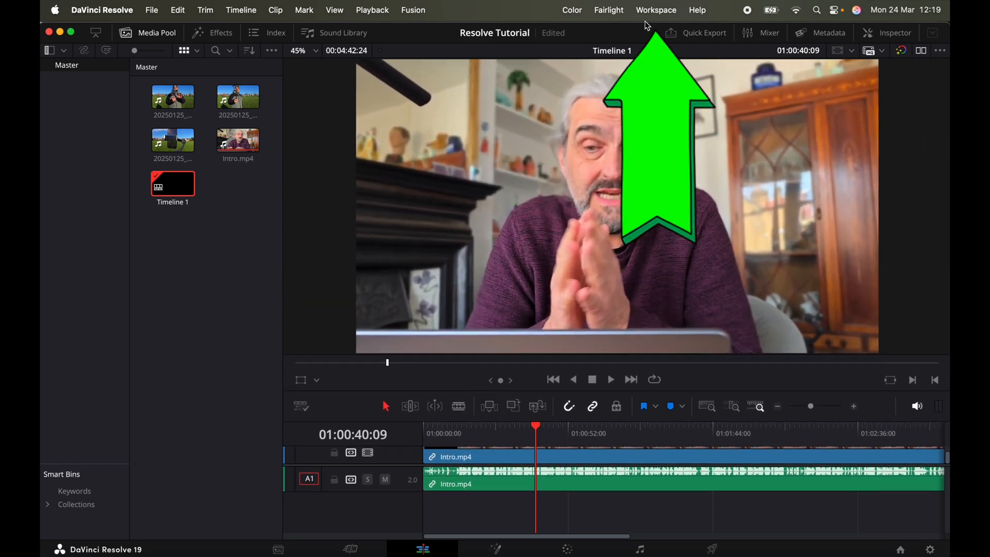
# Reset the UI layout from Workspace, then play and stop the Intro clip.
pyautogui.click(655, 9)
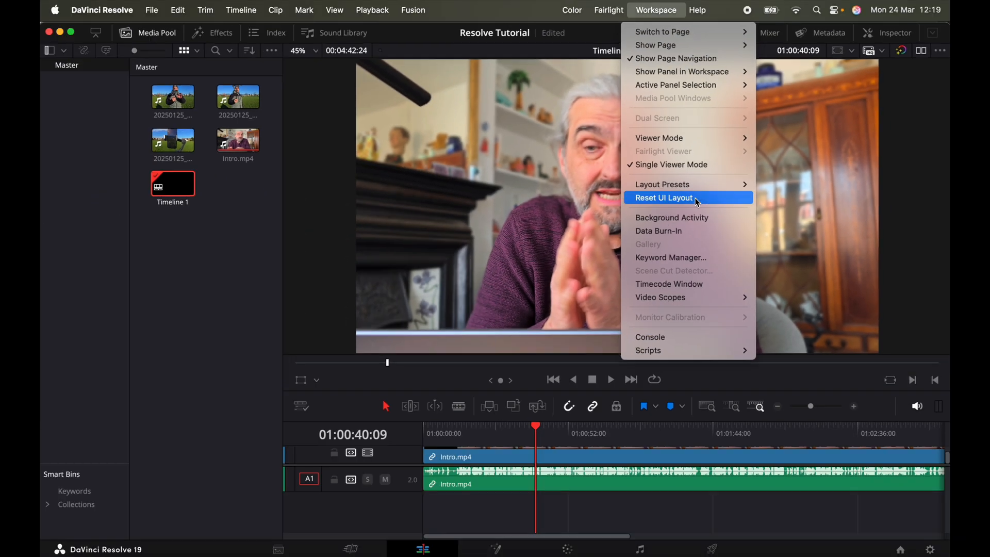
pyautogui.click(663, 197)
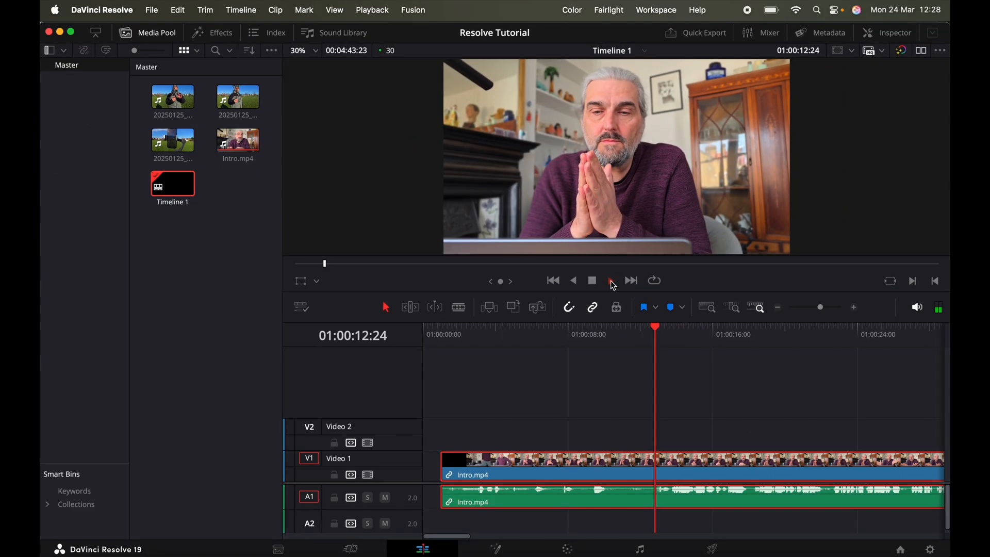
pyautogui.click(610, 281)
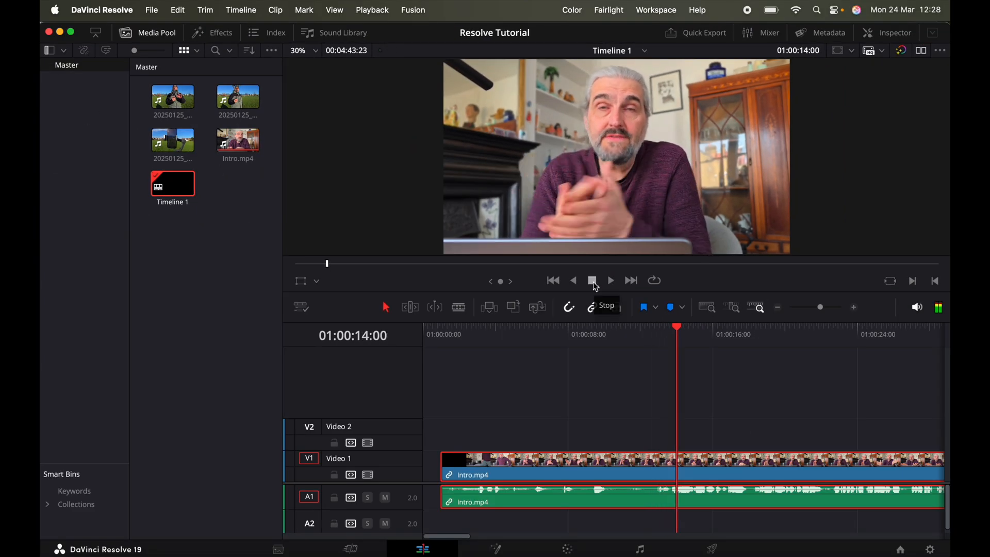
pyautogui.press('space')
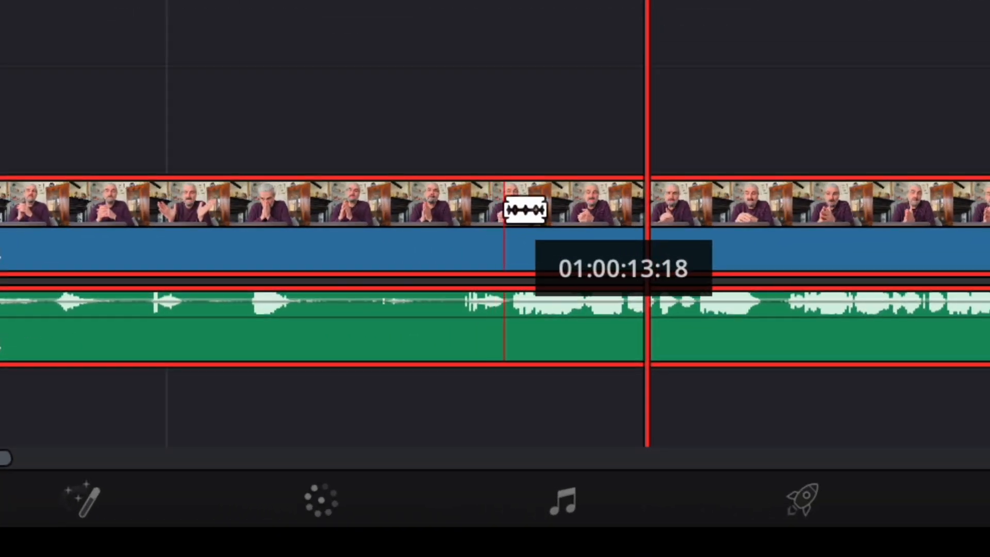
# Blade-split Intro.mp4, move the cut section, and undo mistakes with Command+Z.
pyautogui.click(525, 208)
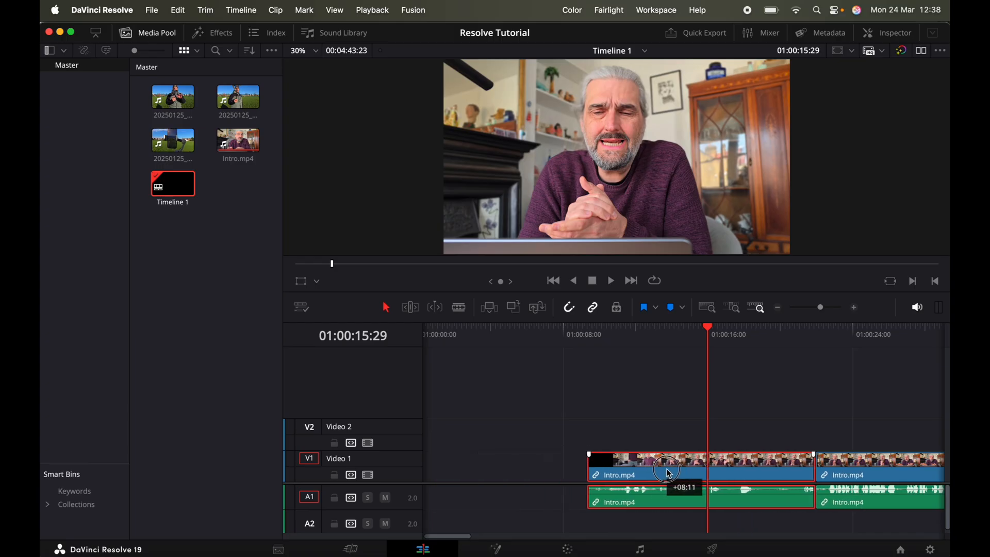
pyautogui.moveTo(666, 473); pyautogui.dragTo(818, 473)
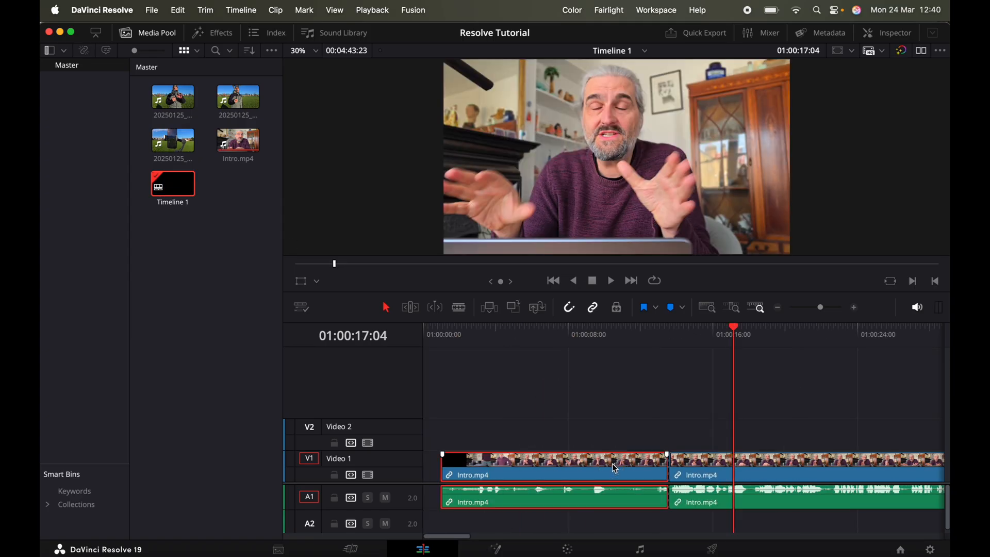
pyautogui.press('cmd+z')
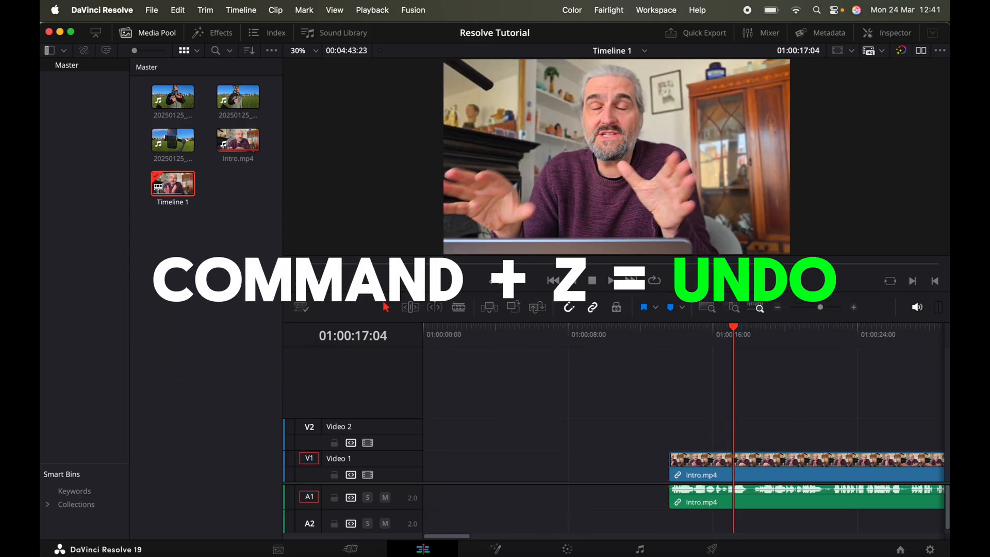
pyautogui.press('cmd+z')
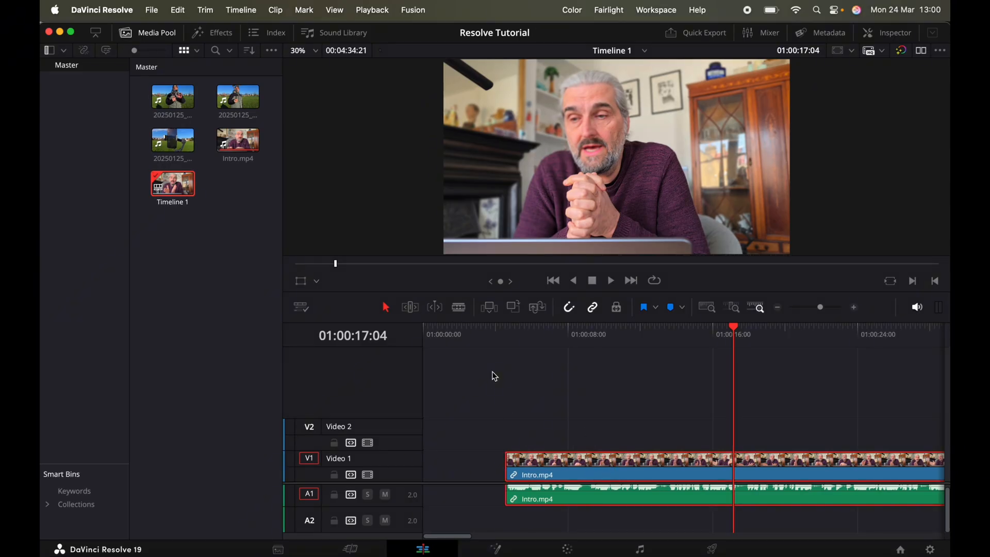
# Trim frames off the Intro clip's start and sixteen frames off its end.
pyautogui.click(458, 307)
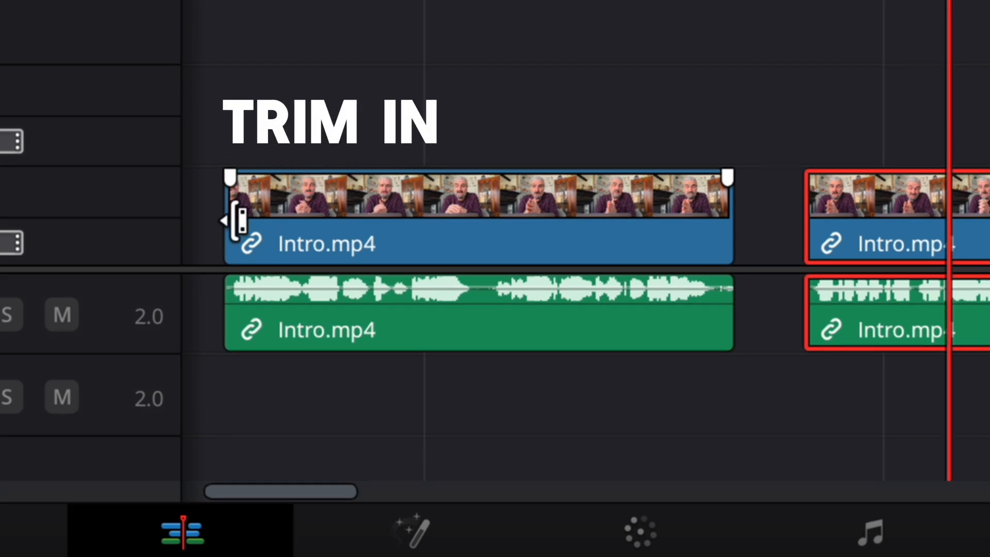
pyautogui.moveTo(236, 219); pyautogui.dragTo(246, 219)
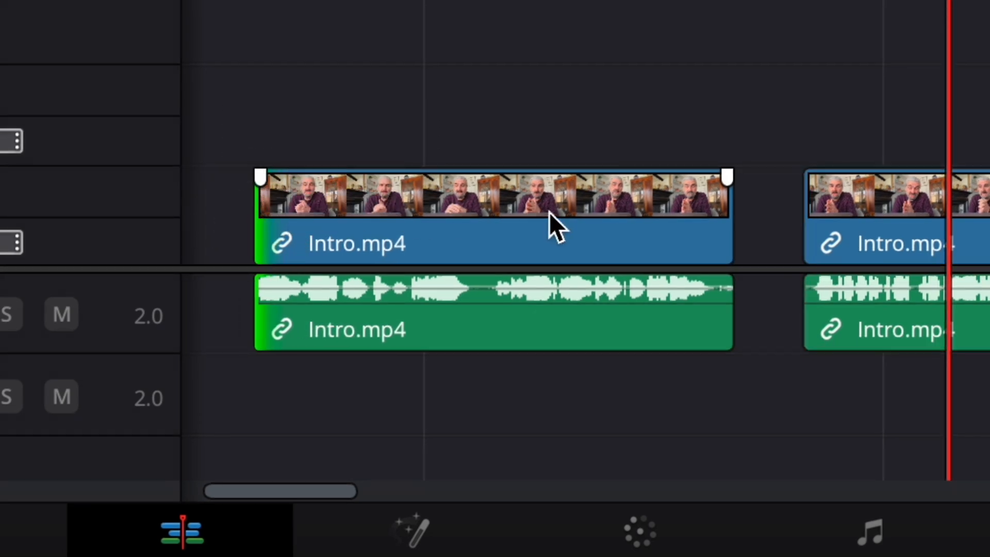
pyautogui.moveTo(719, 216)
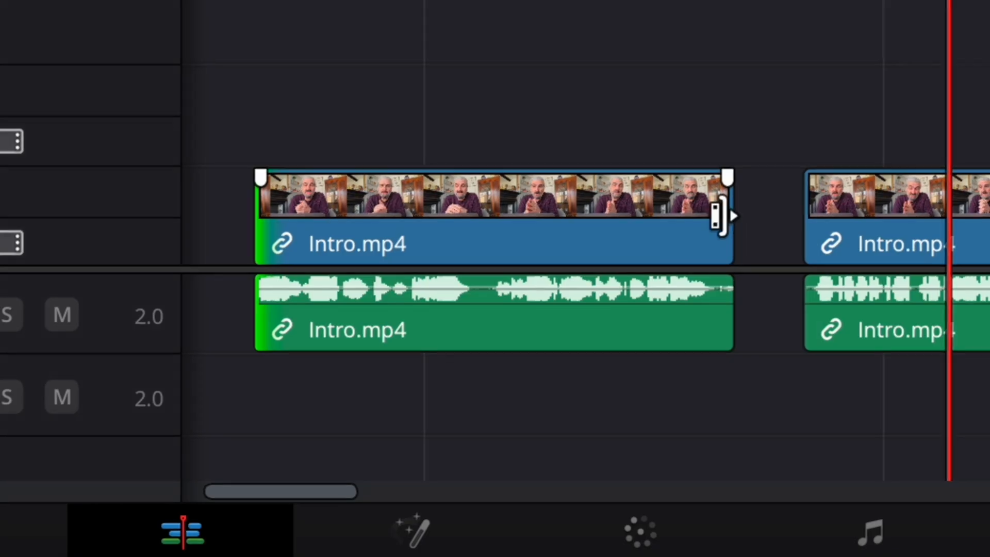
pyautogui.moveTo(723, 214); pyautogui.dragTo(723, 214)
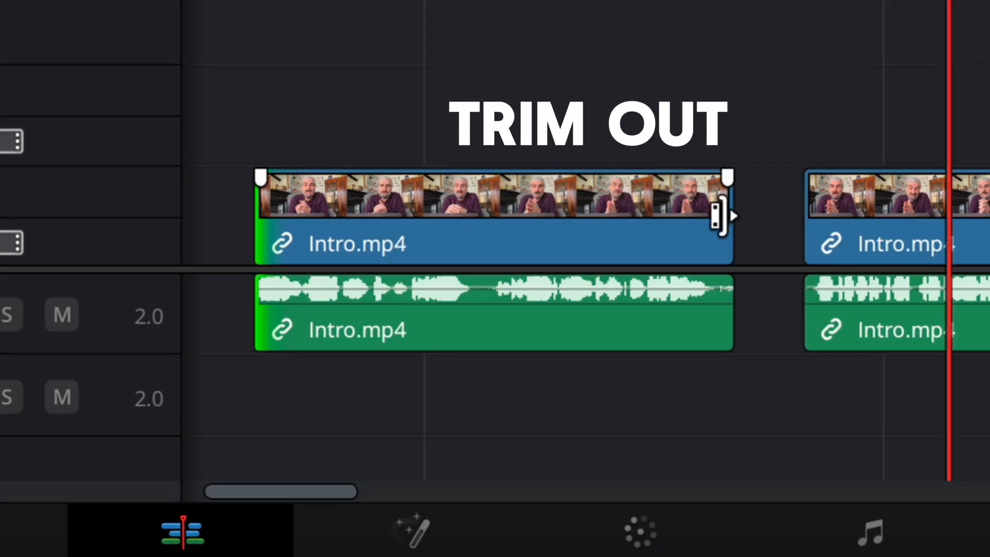
pyautogui.moveTo(726, 214); pyautogui.dragTo(691, 218)
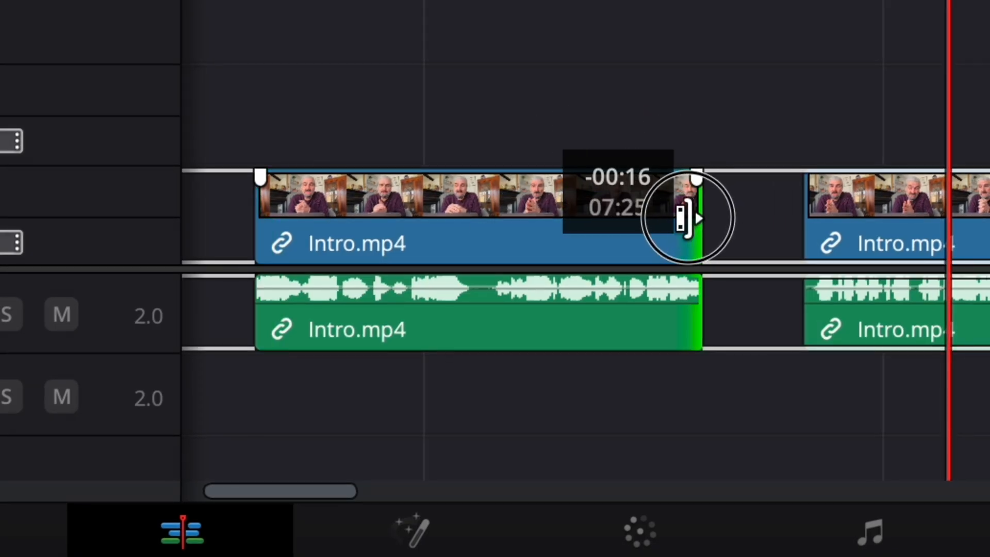
pyautogui.moveTo(688, 218); pyautogui.dragTo(691, 217)
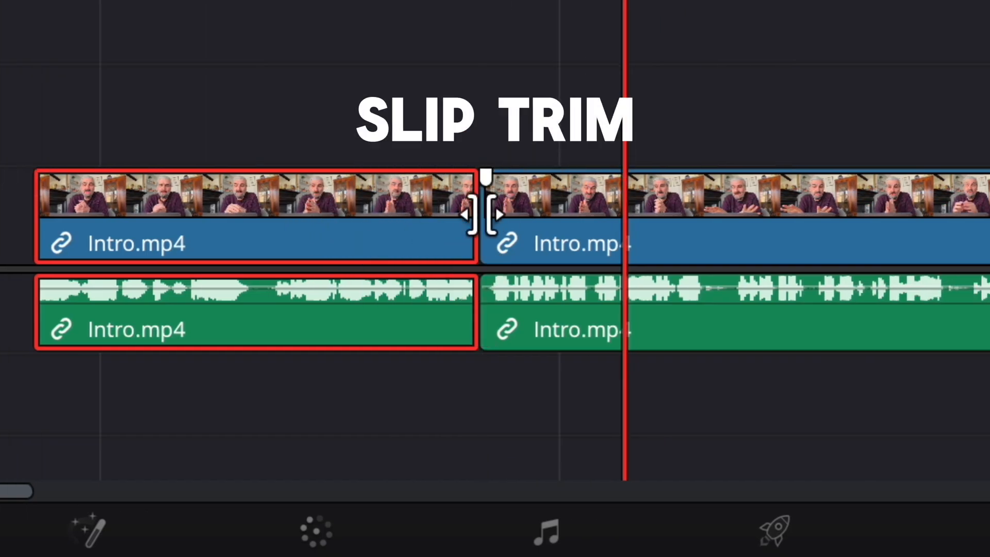
# Shift the edit point between the two Intro.mp4 pieces about ten frames later.
pyautogui.moveTo(483, 218); pyautogui.dragTo(505, 221)
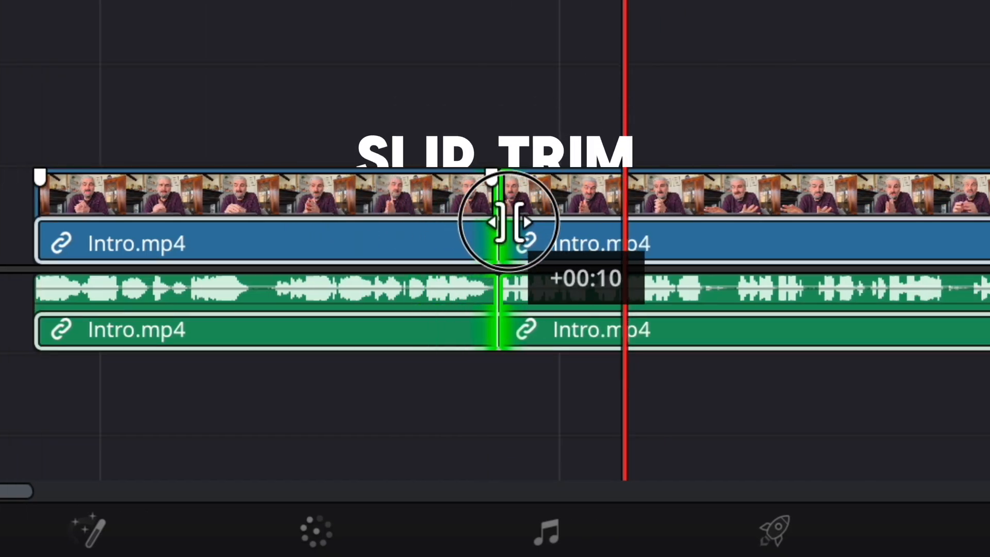
pyautogui.moveTo(511, 224); pyautogui.dragTo(470, 227)
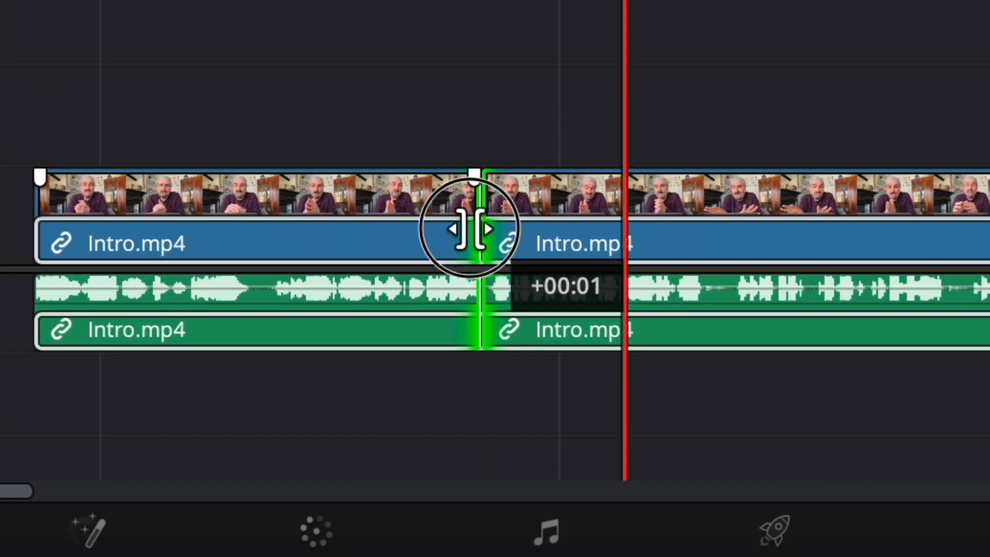
pyautogui.moveTo(470, 228); pyautogui.dragTo(498, 236)
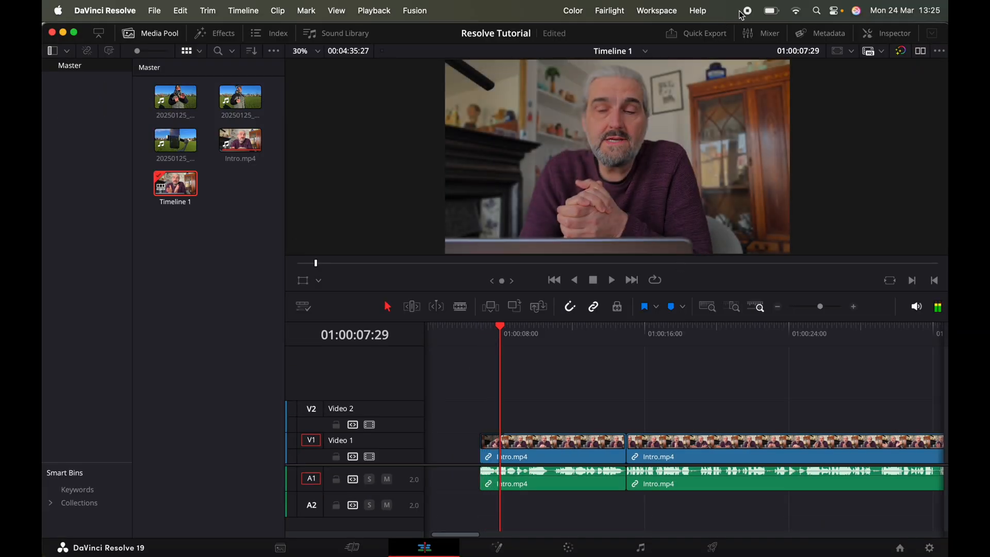
# Drag the 20250125_115741.mp4 park footage onto Video 2 and position it above Intro.
pyautogui.moveTo(240, 98); pyautogui.dragTo(573, 413)
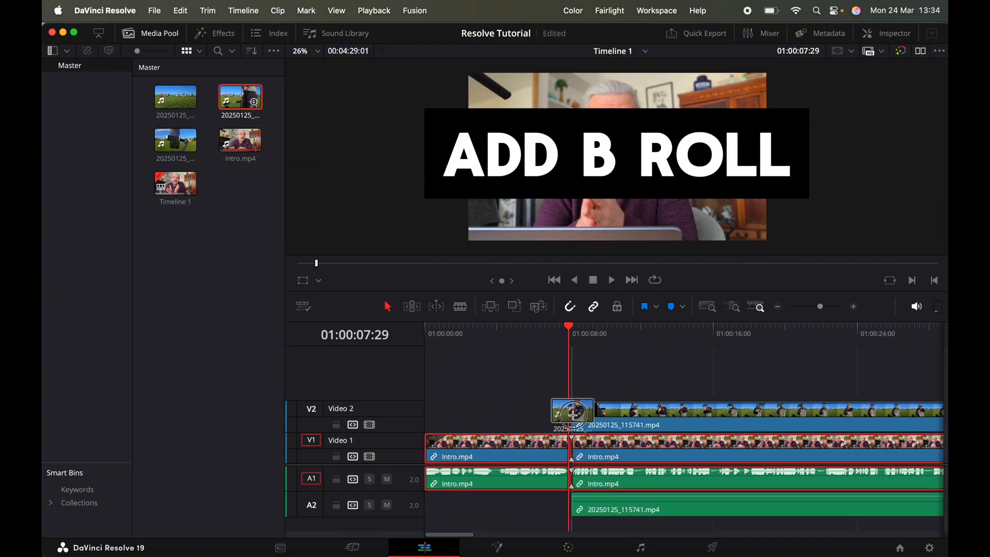
pyautogui.moveTo(571, 413); pyautogui.dragTo(510, 413)
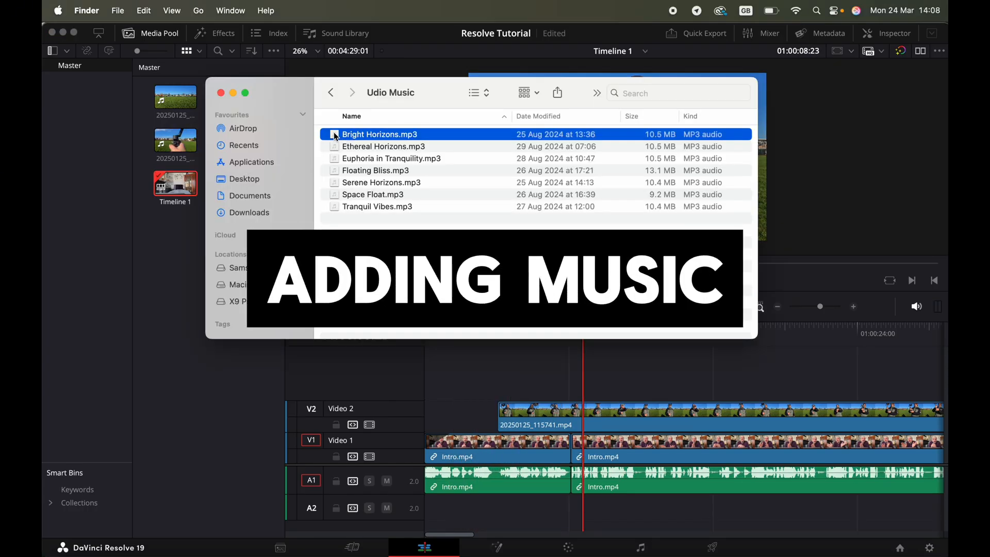
# Drop Bright Horizons.mp3 from Finder onto the A2 audio track.
pyautogui.moveTo(379, 134); pyautogui.dragTo(505, 502)
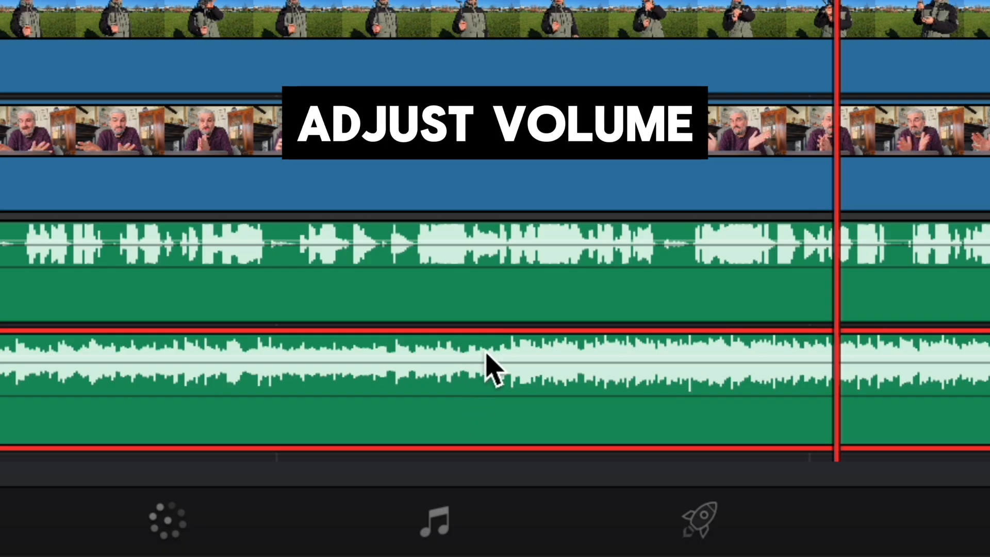
# Turn the Bright Horizons.mp3 music on Audio 2 down to about -25 dB.
pyautogui.moveTo(499, 337); pyautogui.dragTo(498, 366)
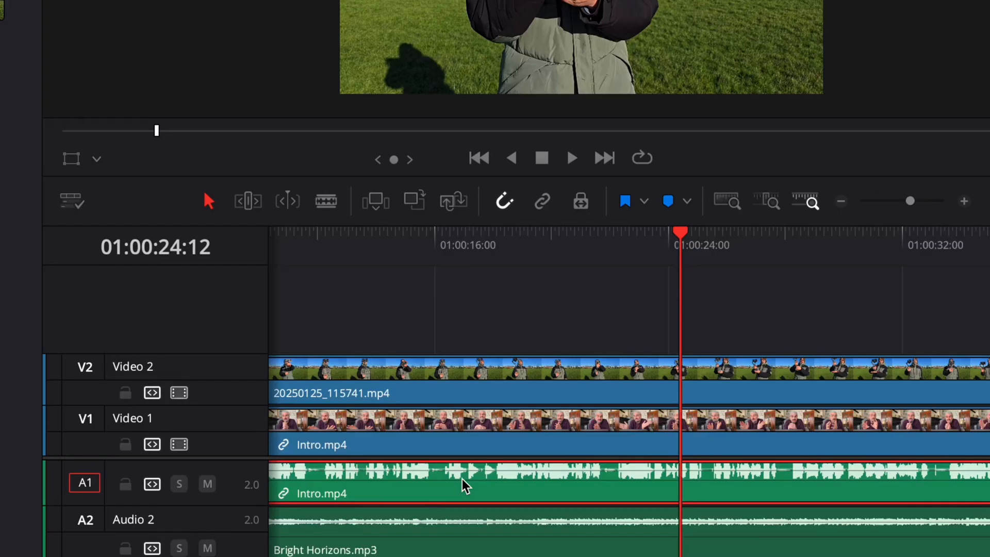
pyautogui.rightClick(463, 480)
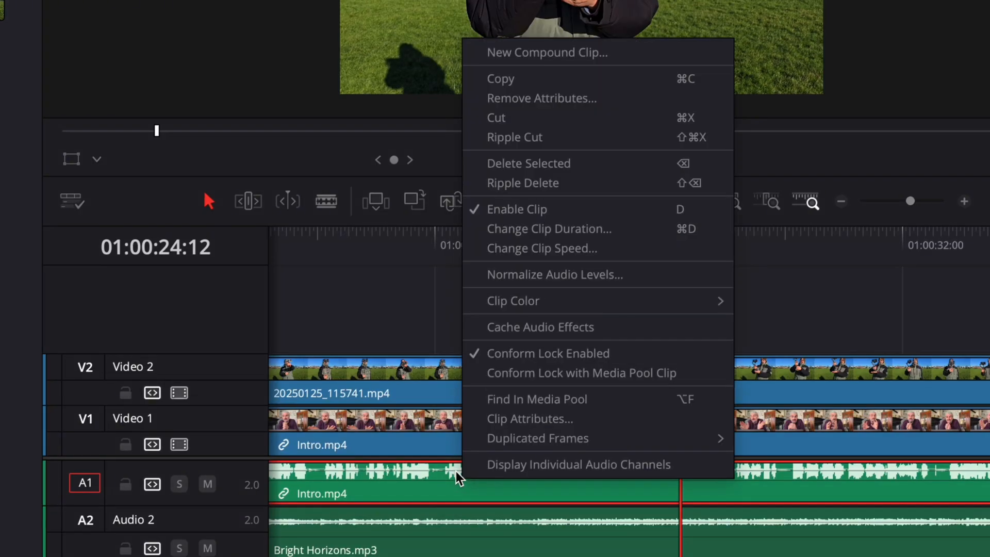
pyautogui.click(554, 274)
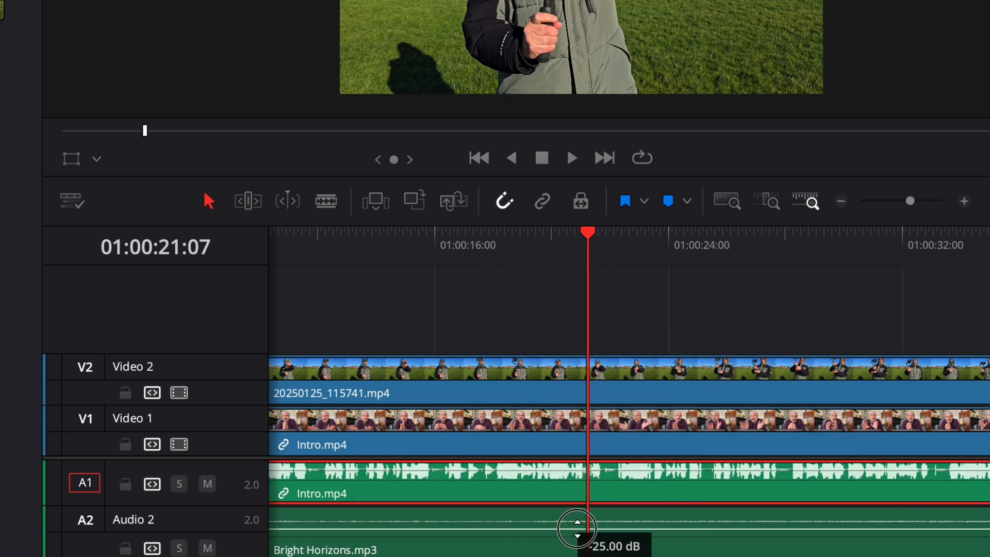
pyautogui.click(570, 158)
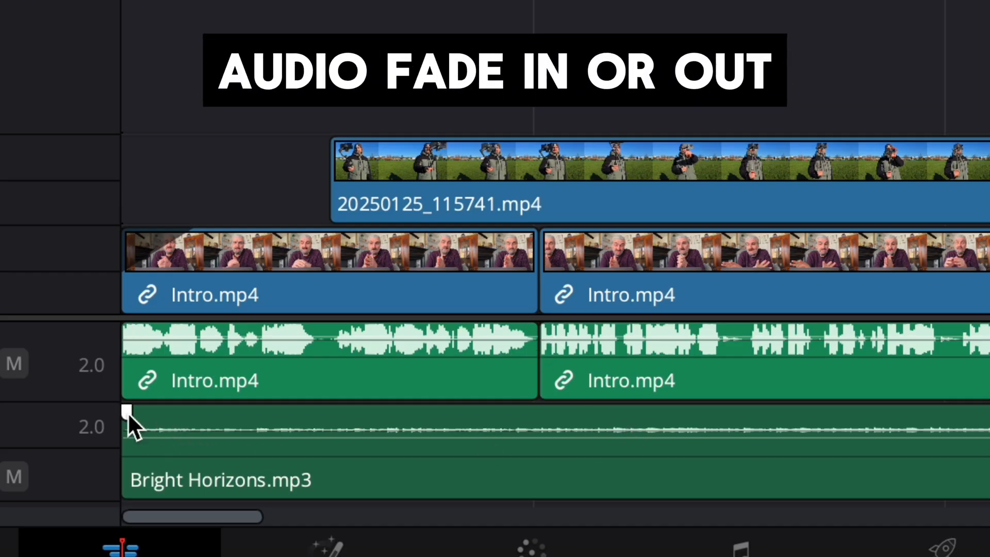
# Drag the Bright Horizons.mp3 fade handle for a fade-in of about 1 second 27 frames.
pyautogui.moveTo(129, 410); pyautogui.dragTo(224, 417)
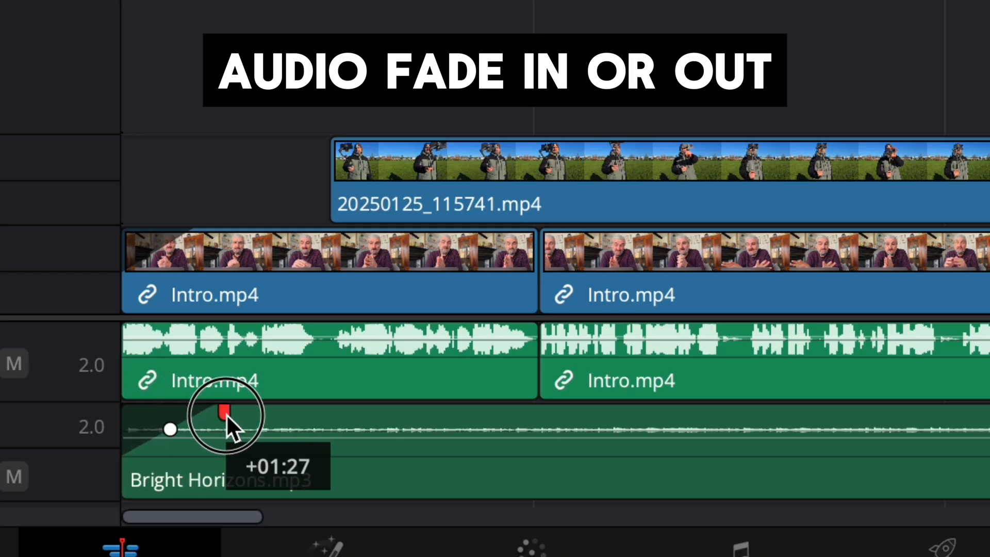
pyautogui.moveTo(224, 413); pyautogui.dragTo(132, 414)
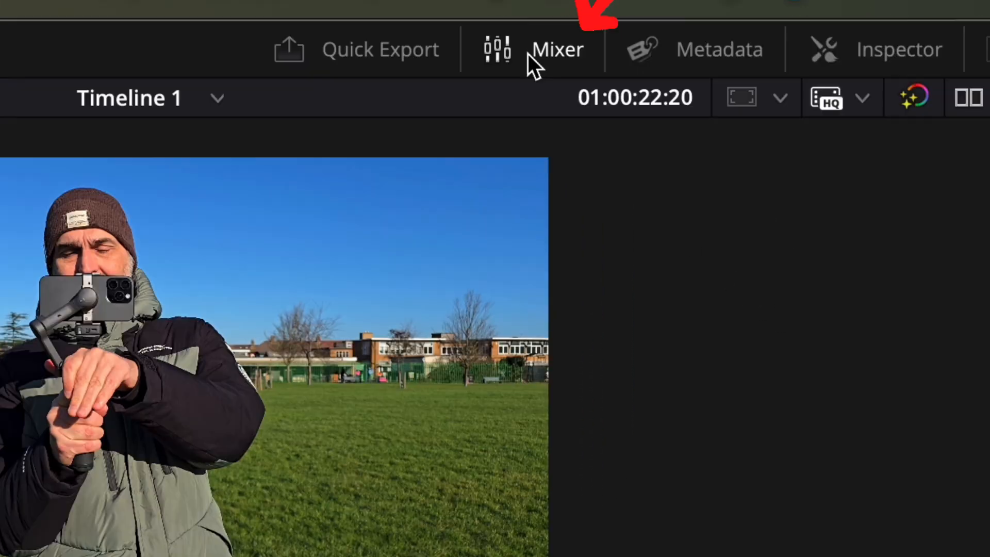
# In the Mixer, pull Audio 1 down to about -9.5 dB and Audio 2 to -17 dB.
pyautogui.click(555, 49)
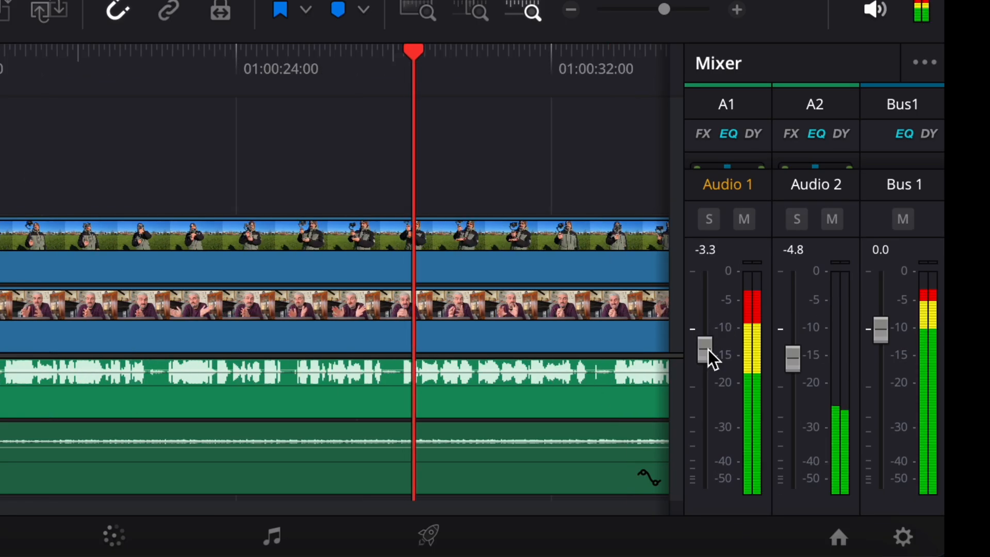
pyautogui.moveTo(706, 352); pyautogui.dragTo(705, 408)
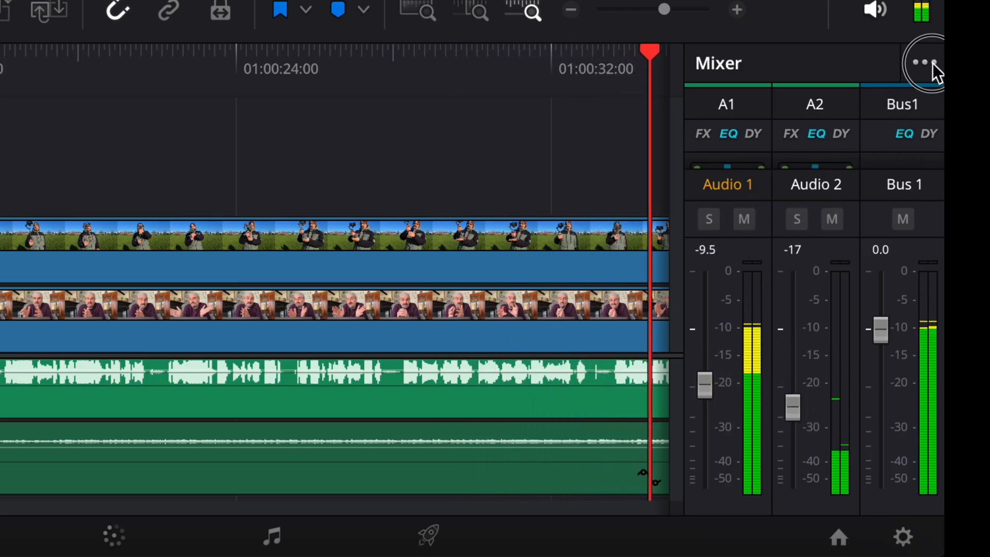
pyautogui.click(925, 62)
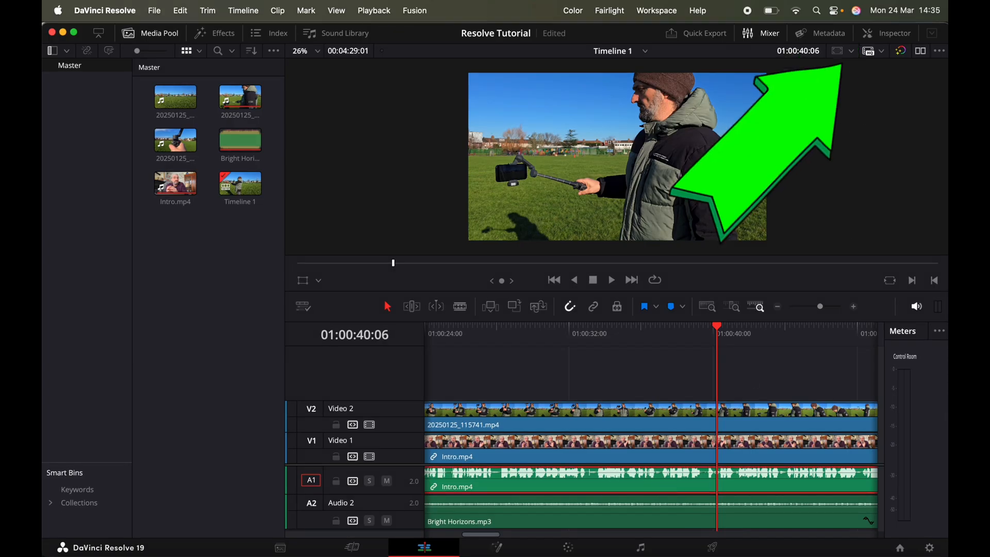
# Show Intro.mp4's volume, pan and pitch settings in the Inspector's Audio tab.
pyautogui.click(891, 33)
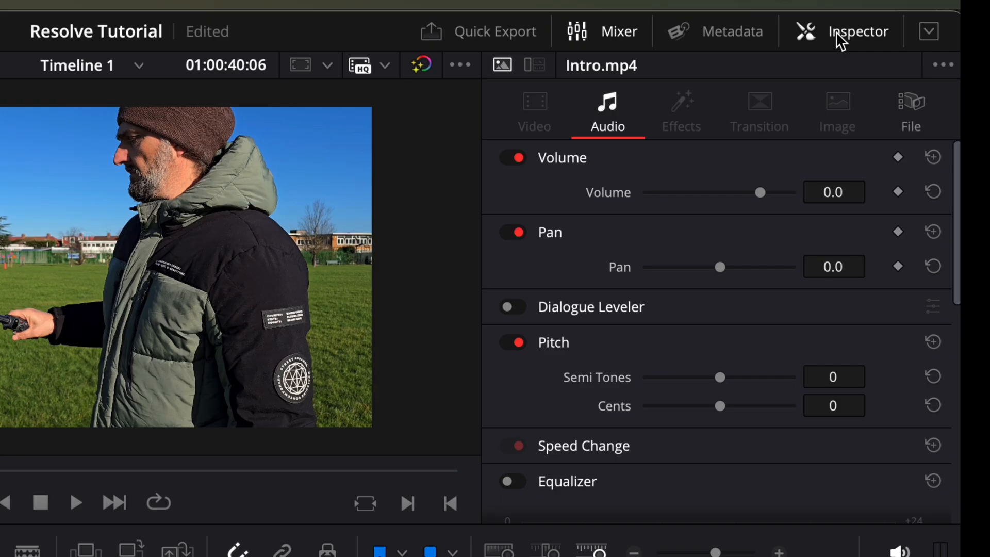
pyautogui.click(512, 307)
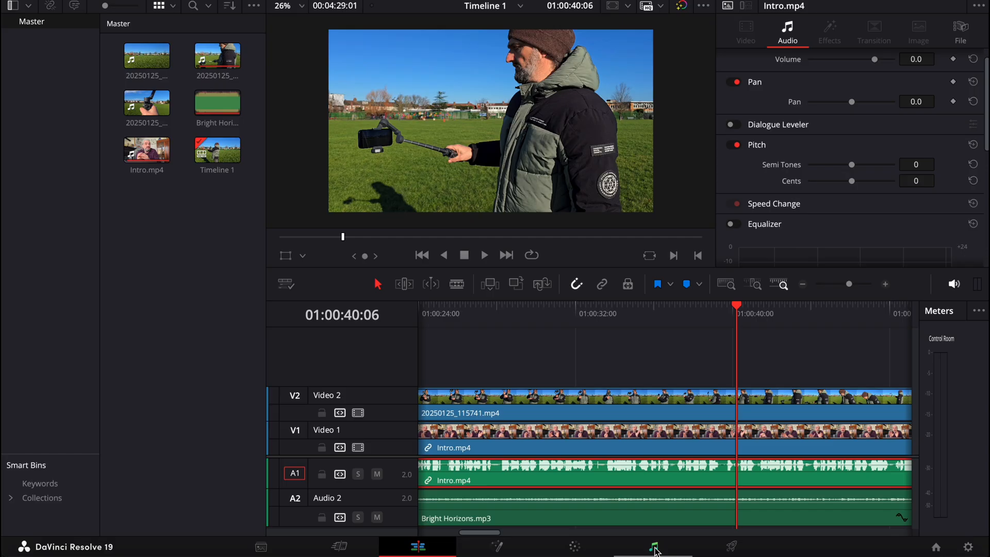
# On the Fairlight page, add the Fairlight FX Limiter effect to Audio 1.
pyautogui.click(652, 546)
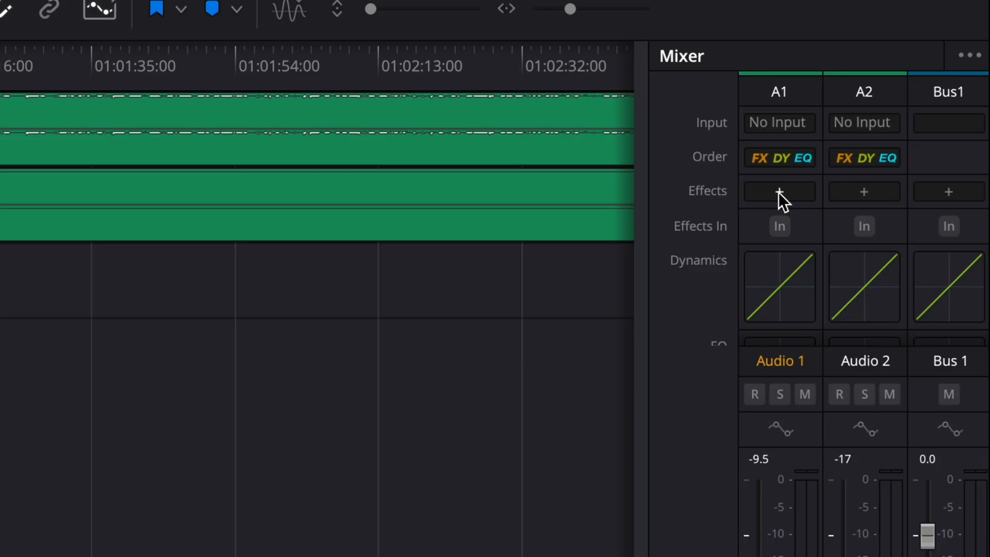
pyautogui.click(778, 191)
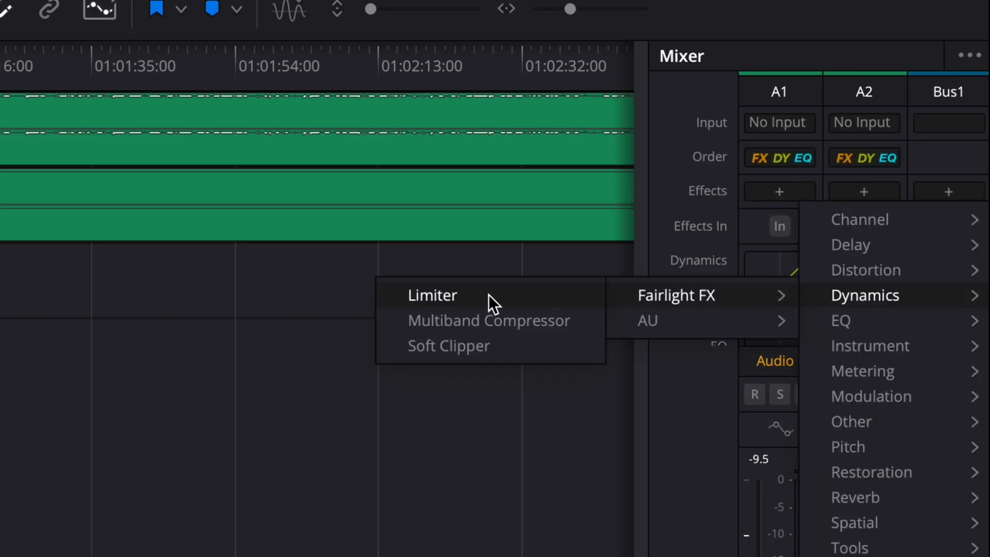
pyautogui.click(432, 295)
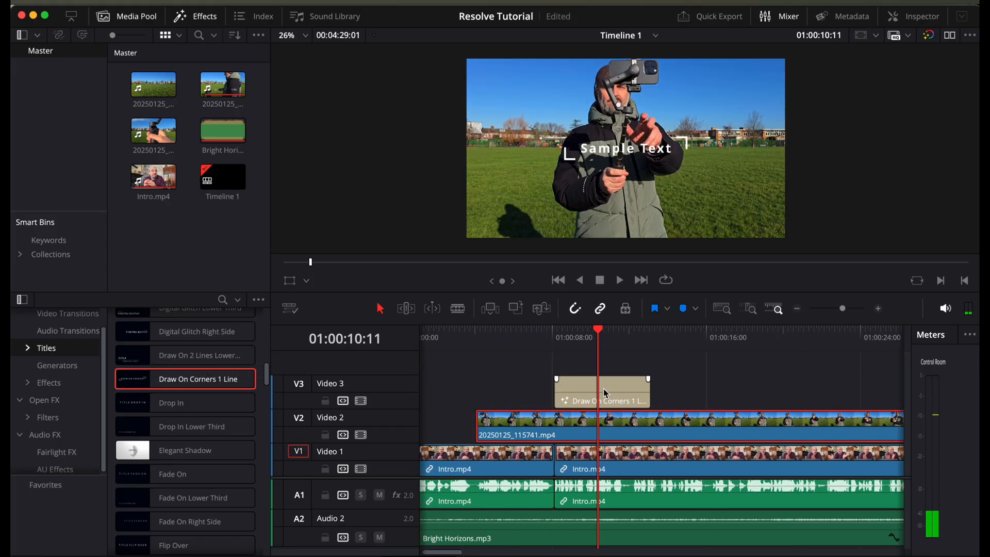
# Enter 'DJI Osmo Mobile 7P' as the V3 title text and pick a new text colour.
pyautogui.click(600, 390)
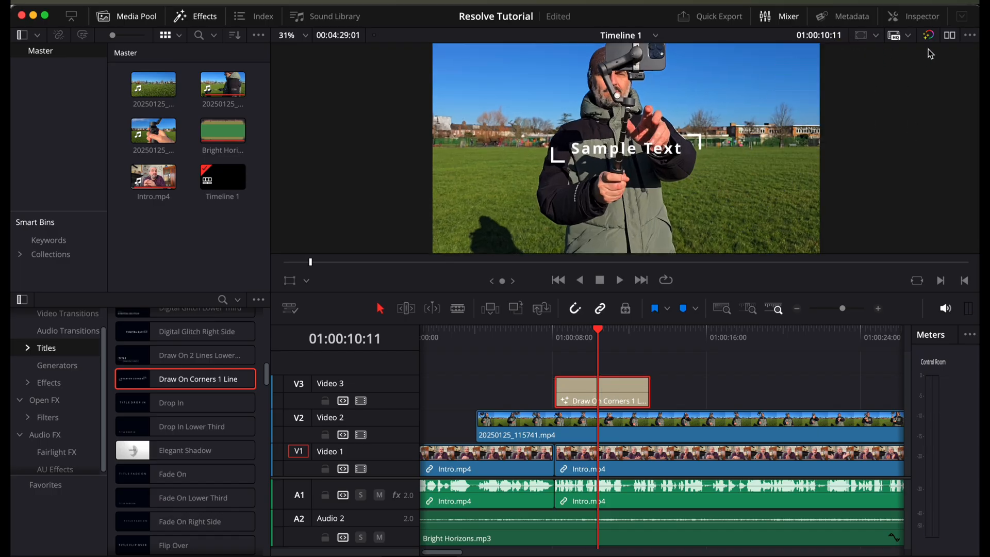
pyautogui.write('DJI Osmo Mobile 7P')
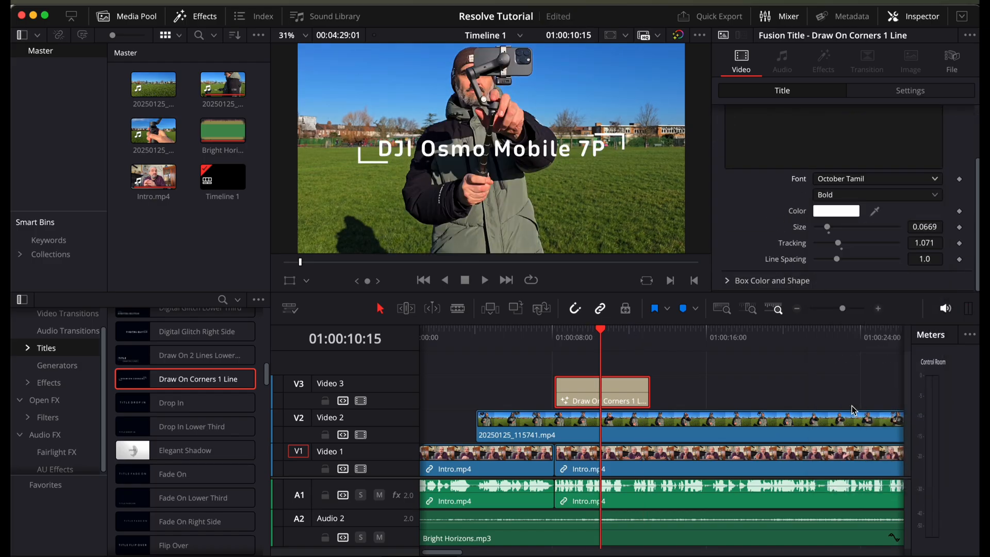
pyautogui.click(835, 210)
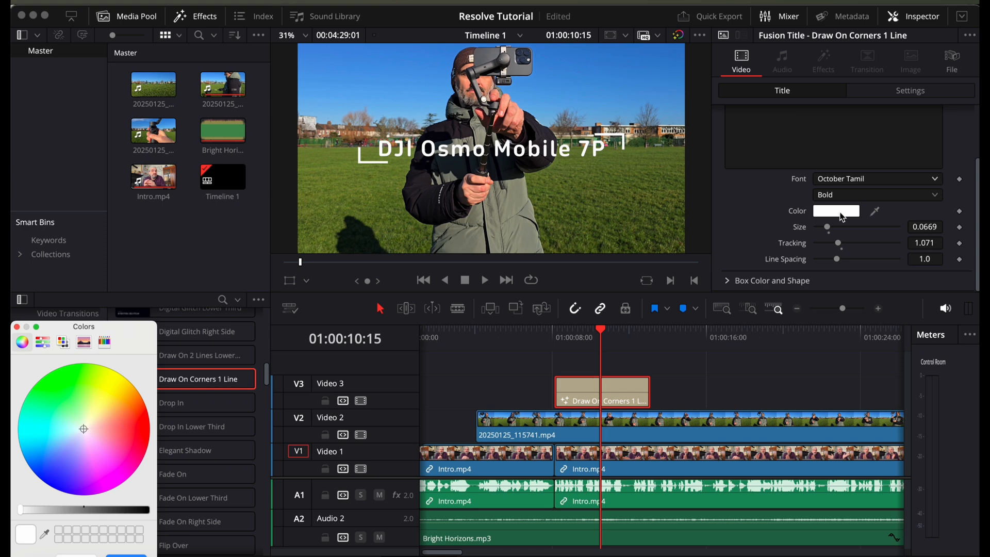
pyautogui.click(107, 420)
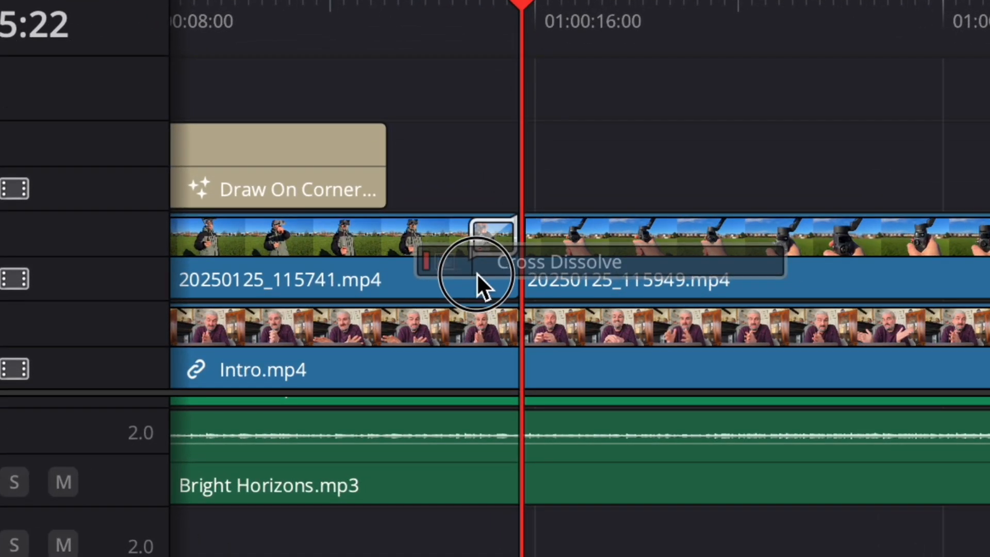
# Drop a Cross Dissolve on the cut between the two Video 2 park clips.
pyautogui.moveTo(483, 281); pyautogui.dragTo(584, 281)
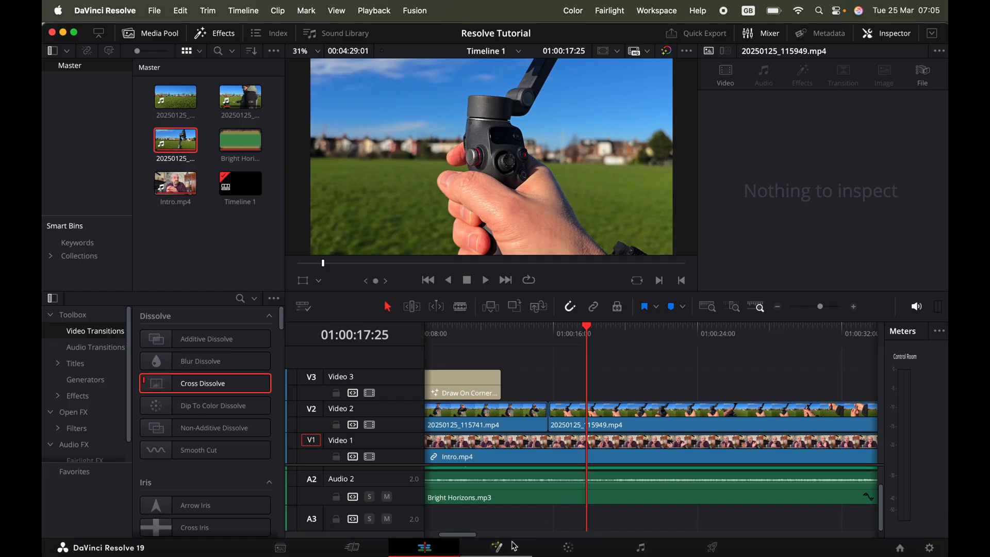
pyautogui.click(495, 548)
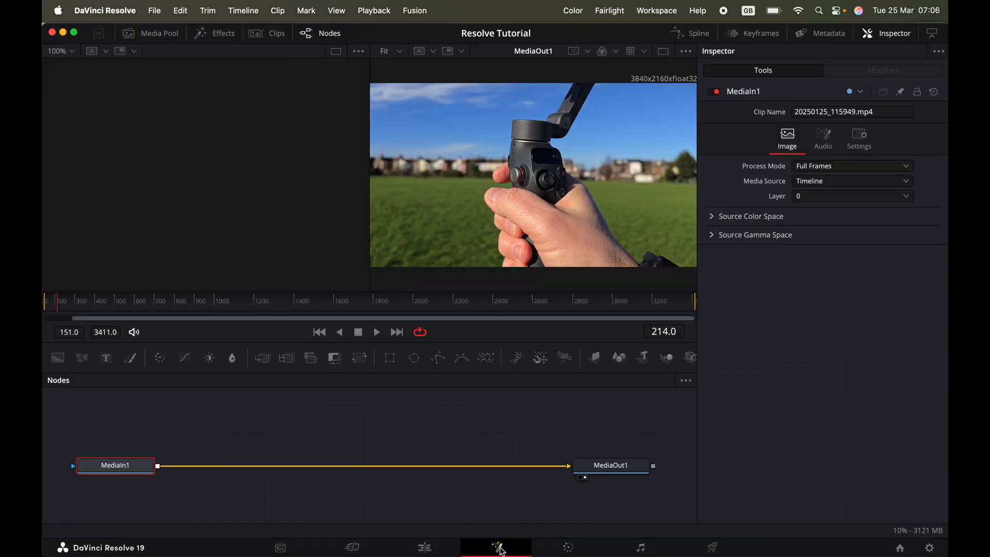
# On the Color page, show the primary Color Wheels and a Parade scope for the park clip.
pyautogui.click(566, 548)
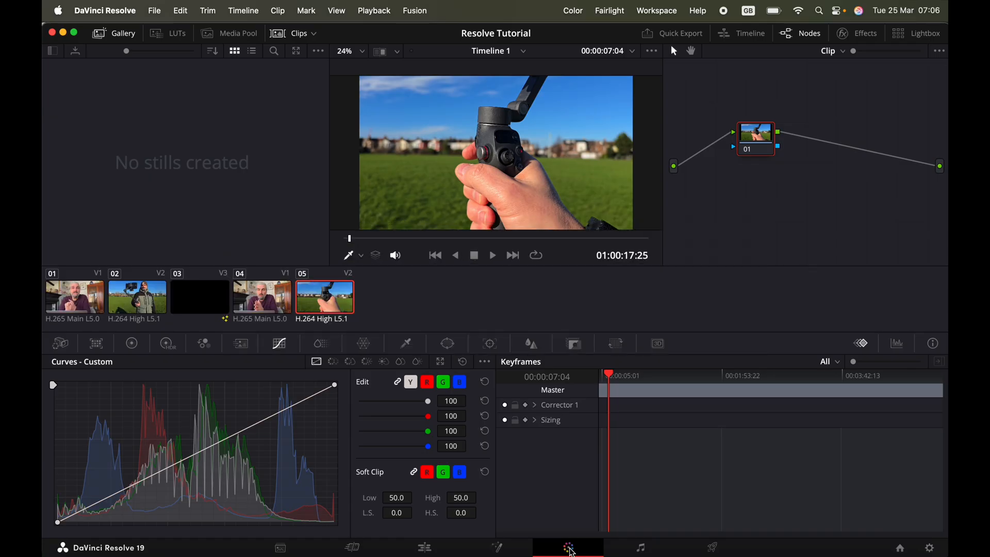
pyautogui.moveTo(345, 452)
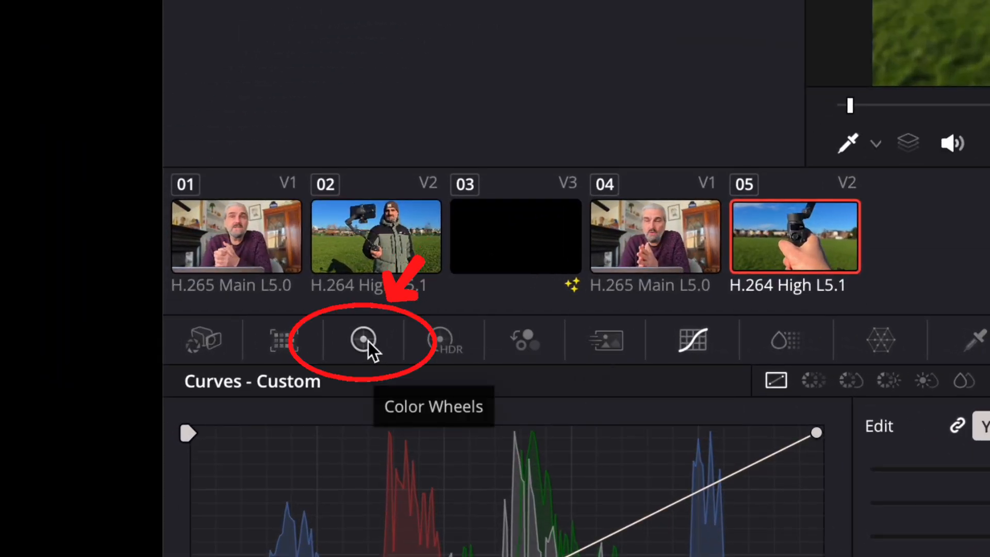
pyautogui.click(363, 339)
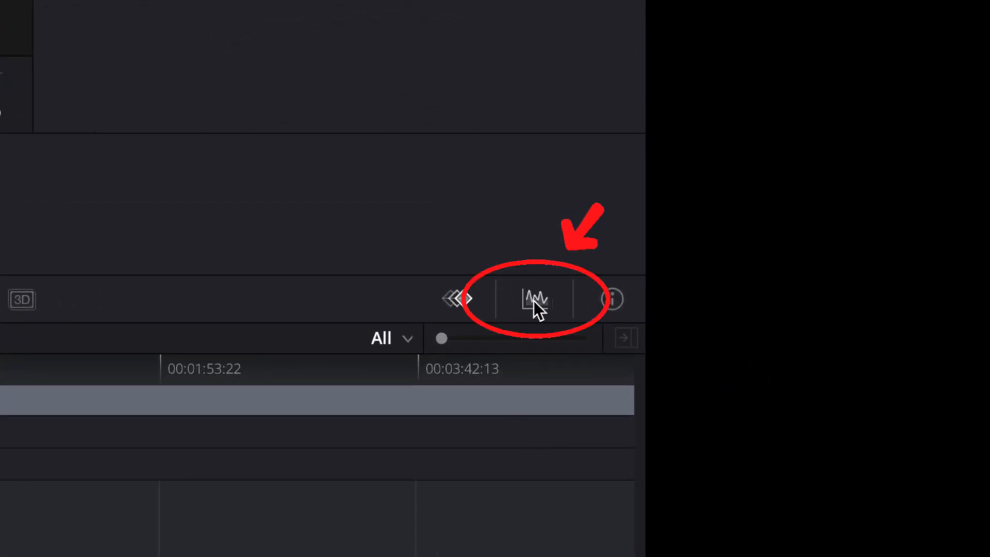
pyautogui.click(533, 298)
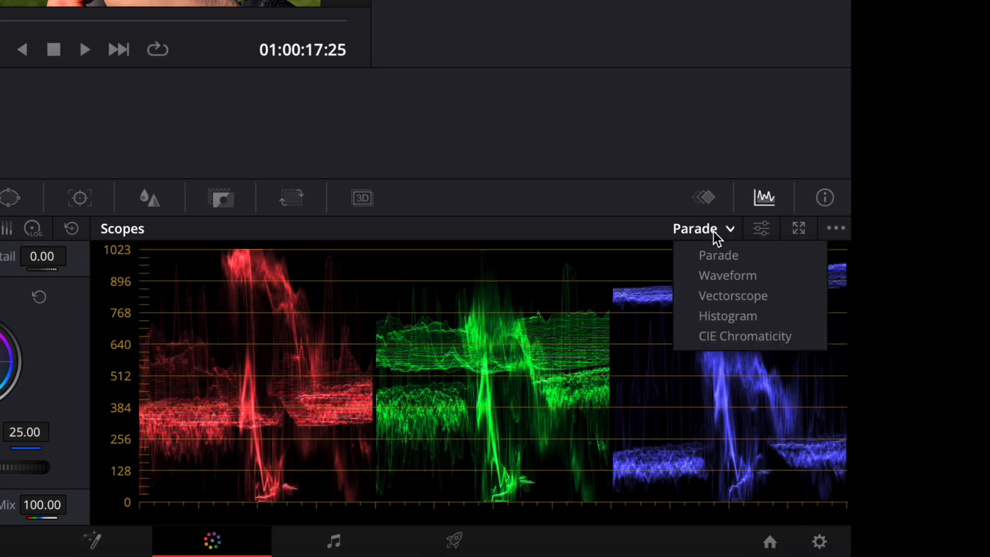
pyautogui.click(732, 295)
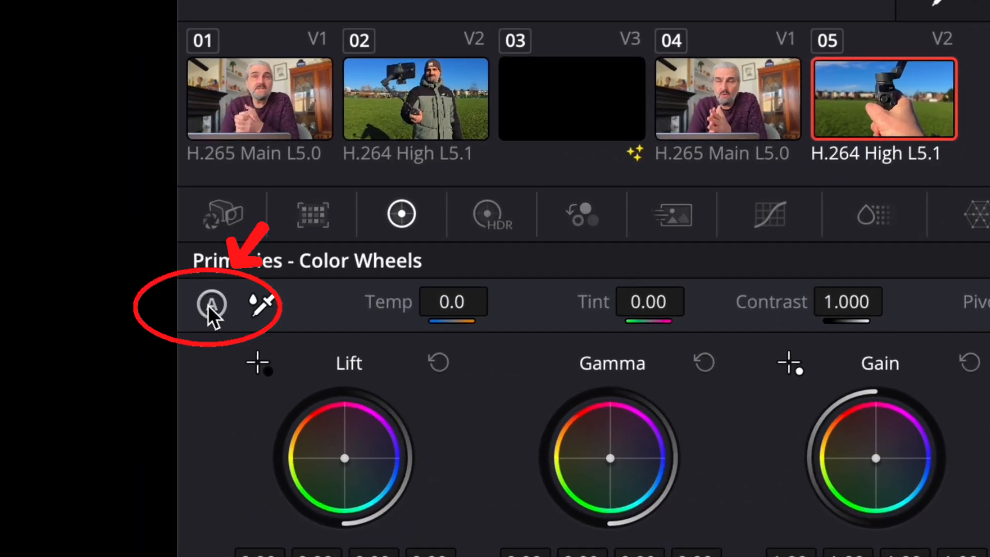
pyautogui.moveTo(211, 305)
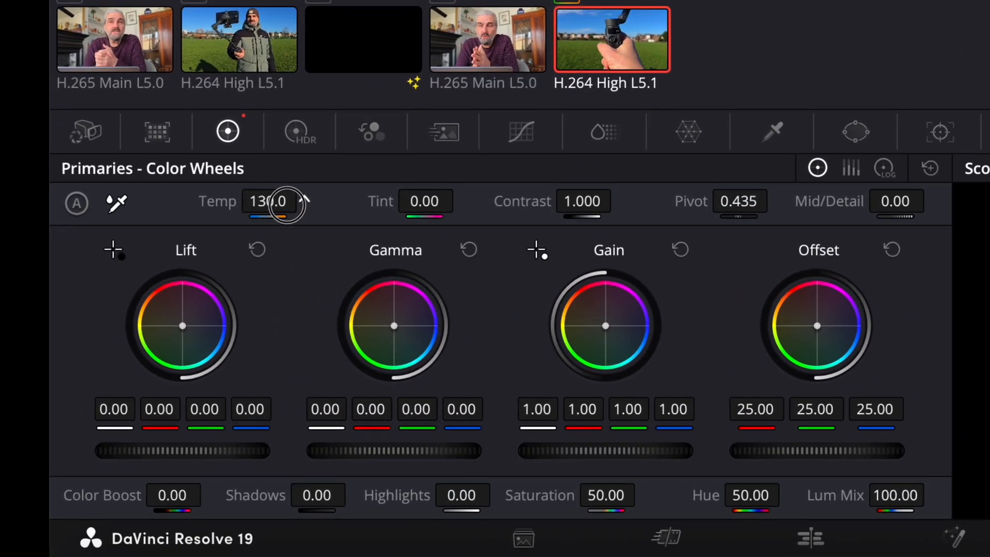
pyautogui.moveTo(267, 201); pyautogui.dragTo(267, 214)
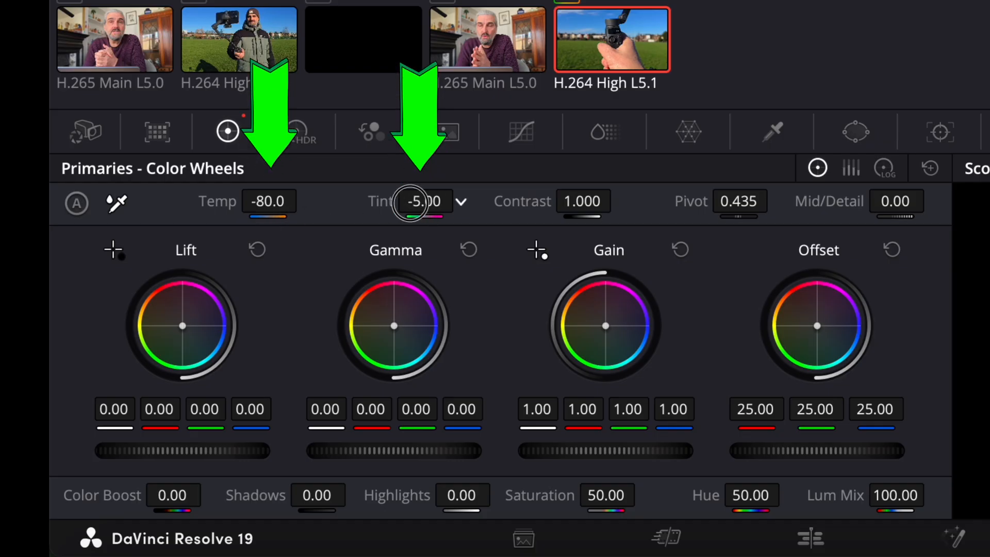
pyautogui.moveTo(423, 201); pyautogui.dragTo(441, 202)
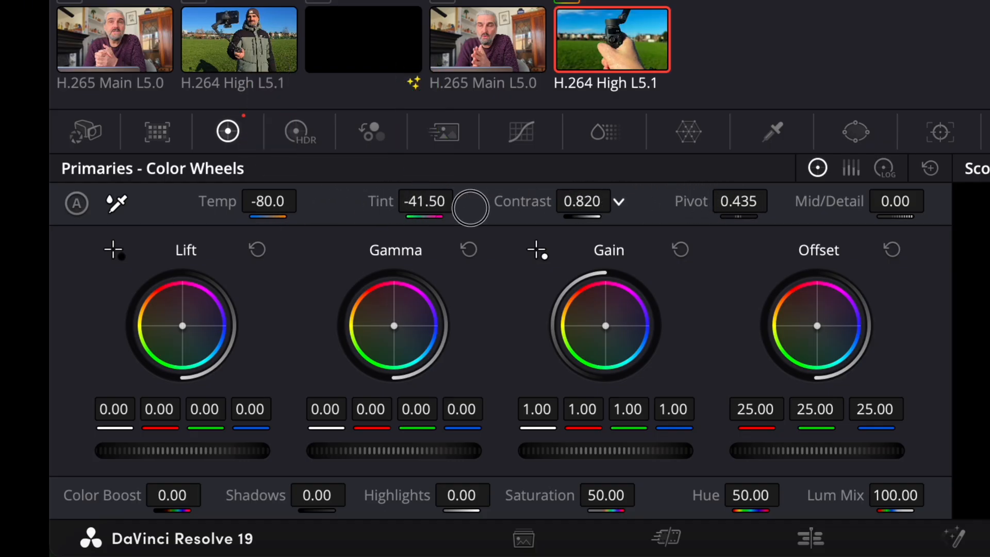
pyautogui.moveTo(470, 209); pyautogui.dragTo(525, 208)
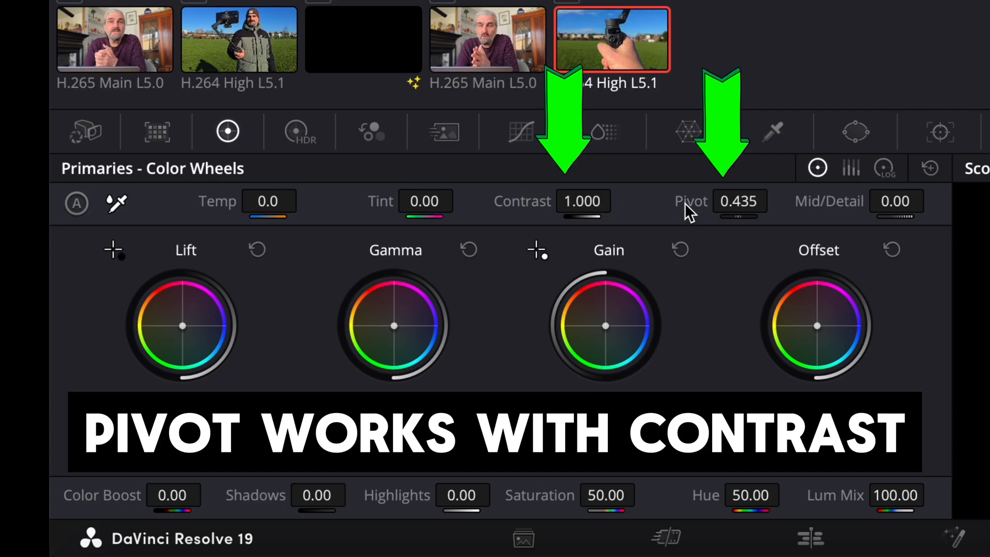
pyautogui.moveTo(738, 211)
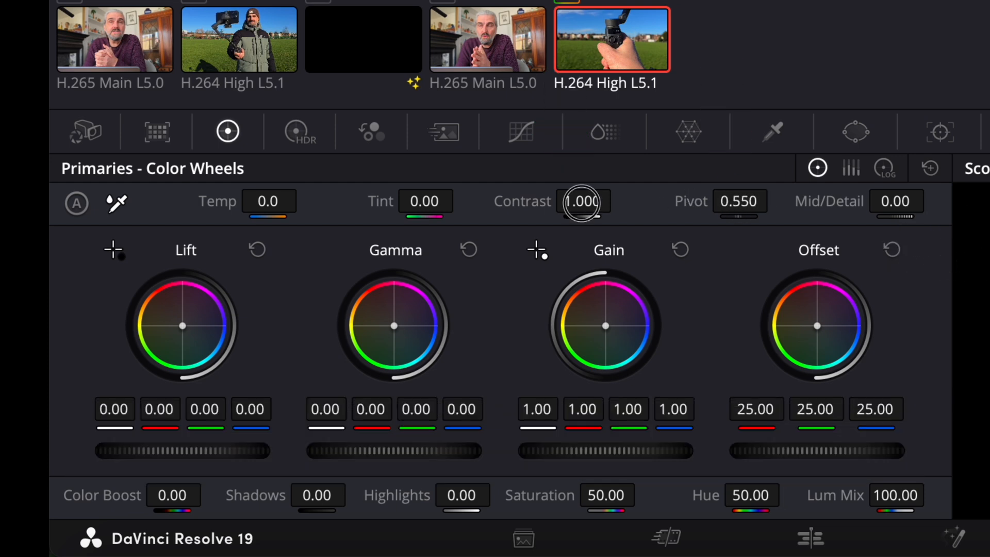
pyautogui.moveTo(581, 200); pyautogui.dragTo(581, 214)
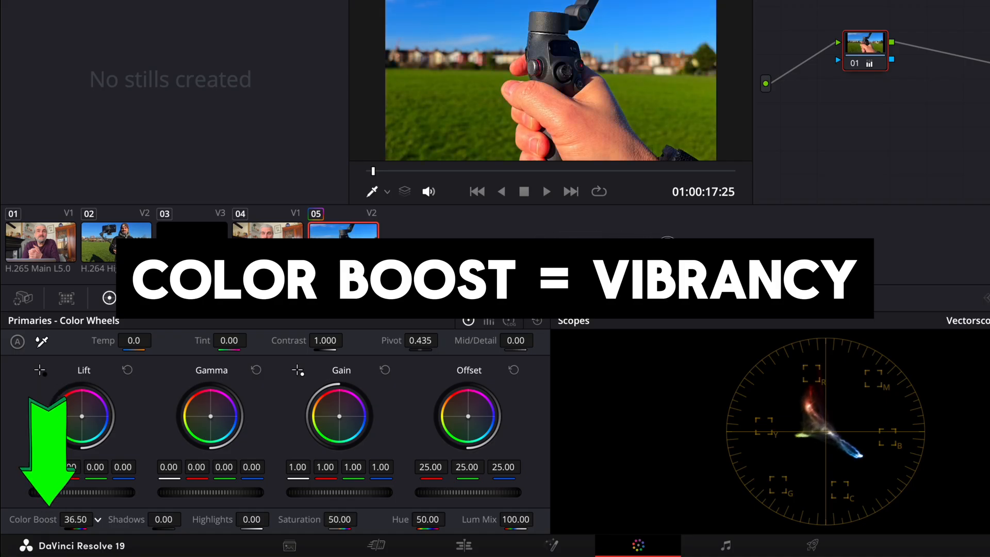
# Set the park clip's Color Boost to 13.00, Shadows to -20.50 and Highlights to -4.00.
pyautogui.moveTo(82, 519); pyautogui.dragTo(70, 519)
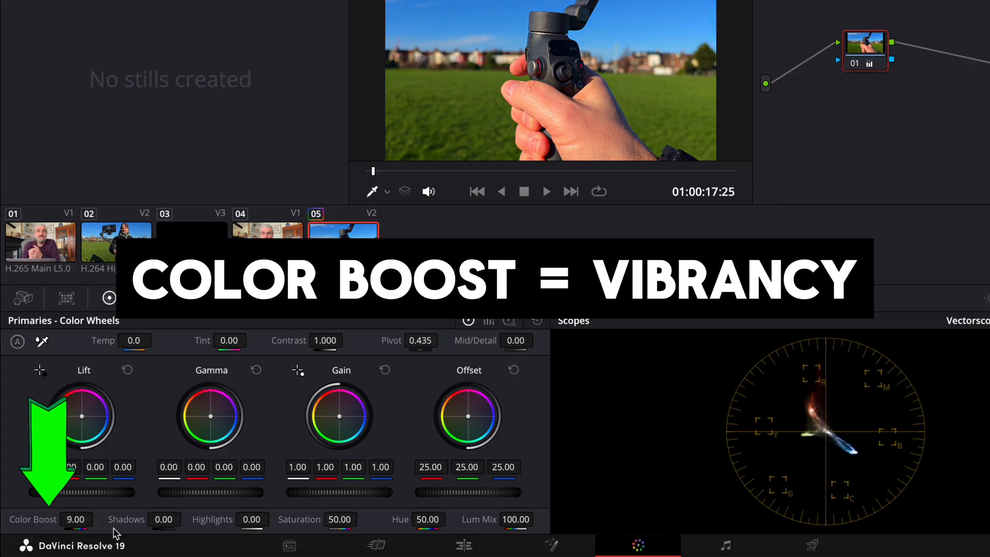
pyautogui.moveTo(76, 519); pyautogui.dragTo(88, 520)
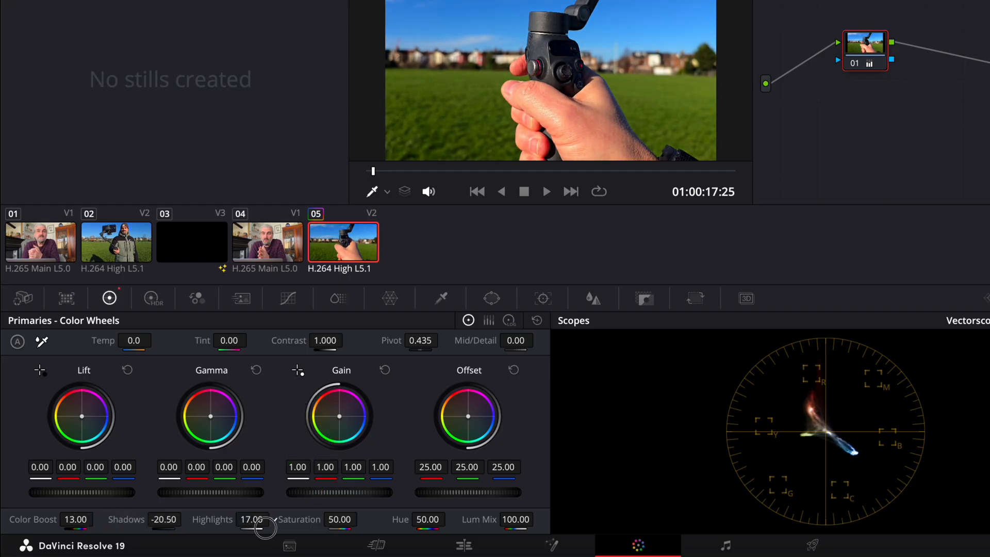
pyautogui.moveTo(258, 525); pyautogui.dragTo(258, 526)
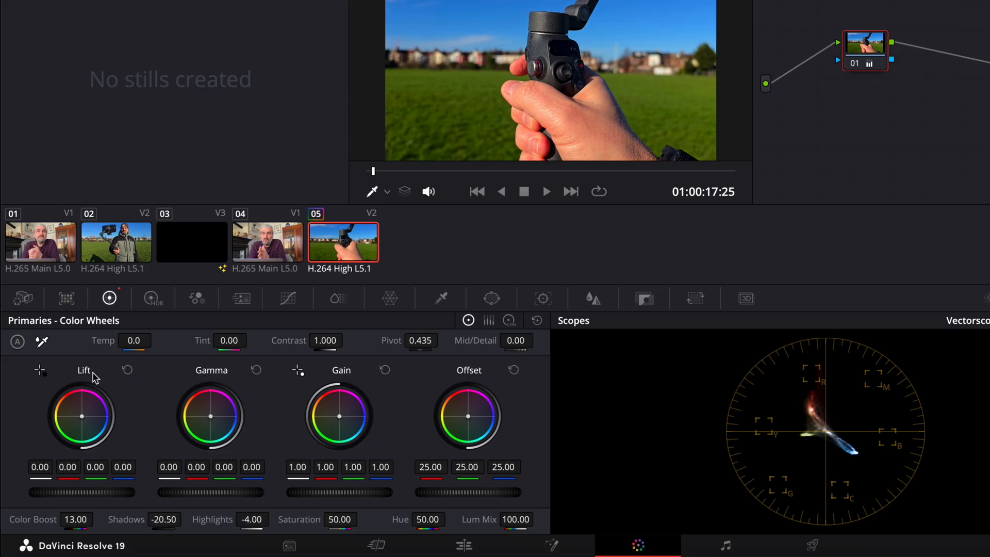
pyautogui.moveTo(53, 411)
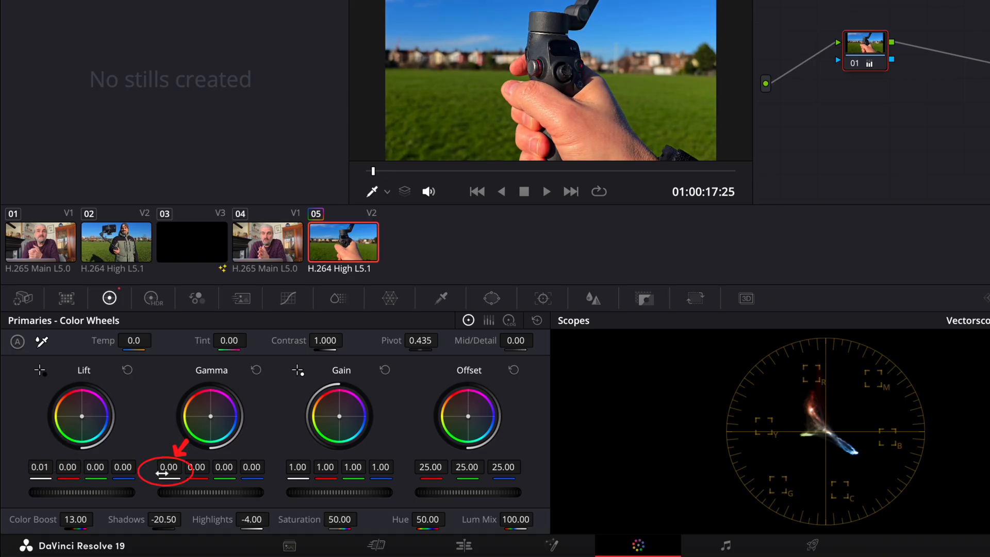
# Set the master wheel values: Lift 0.01, Gamma 0.02, Gain 0.93, Offset 46.00.
pyautogui.moveTo(169, 467); pyautogui.dragTo(161, 467)
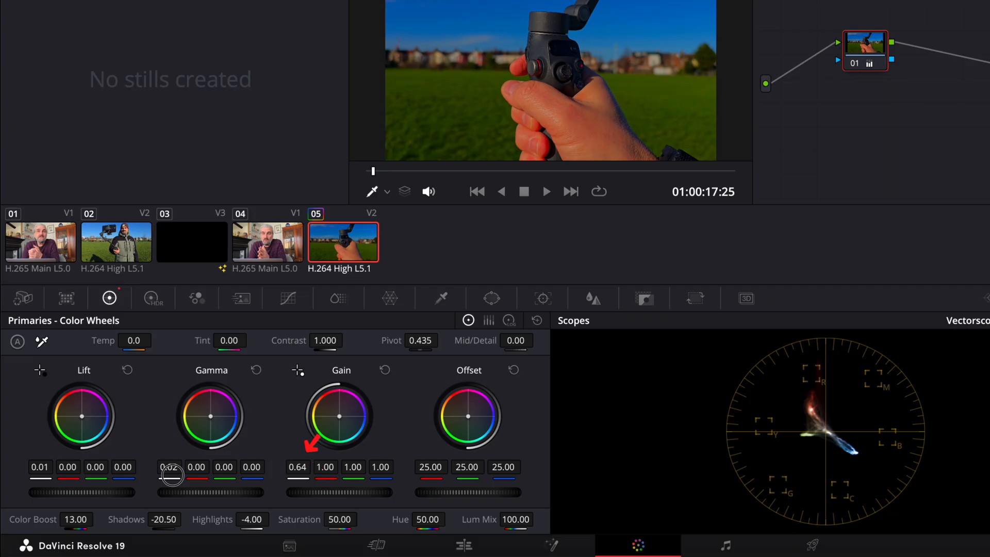
pyautogui.moveTo(170, 477); pyautogui.dragTo(217, 486)
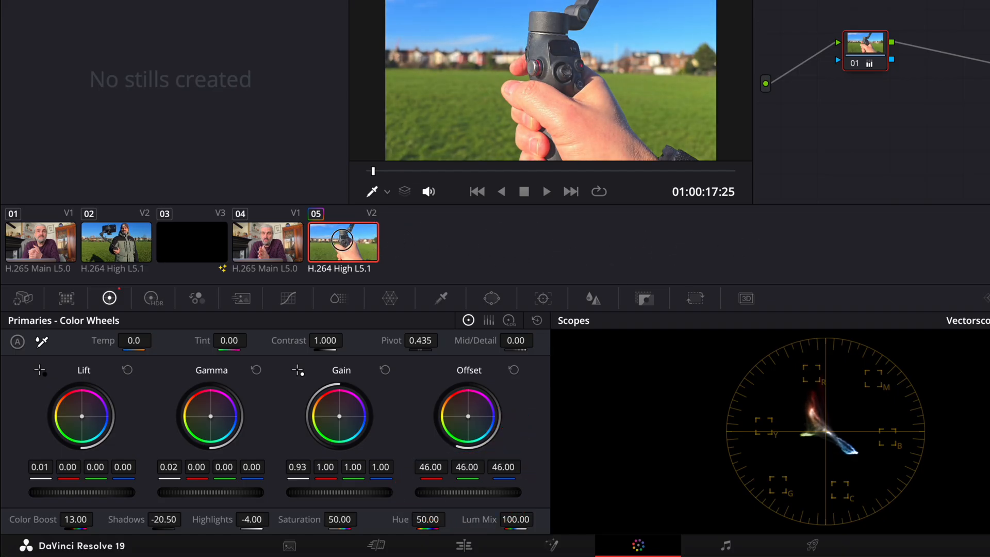
# Reset node 01's grade to defaults, clearing the park clip's color corrections.
pyautogui.rightClick(864, 51)
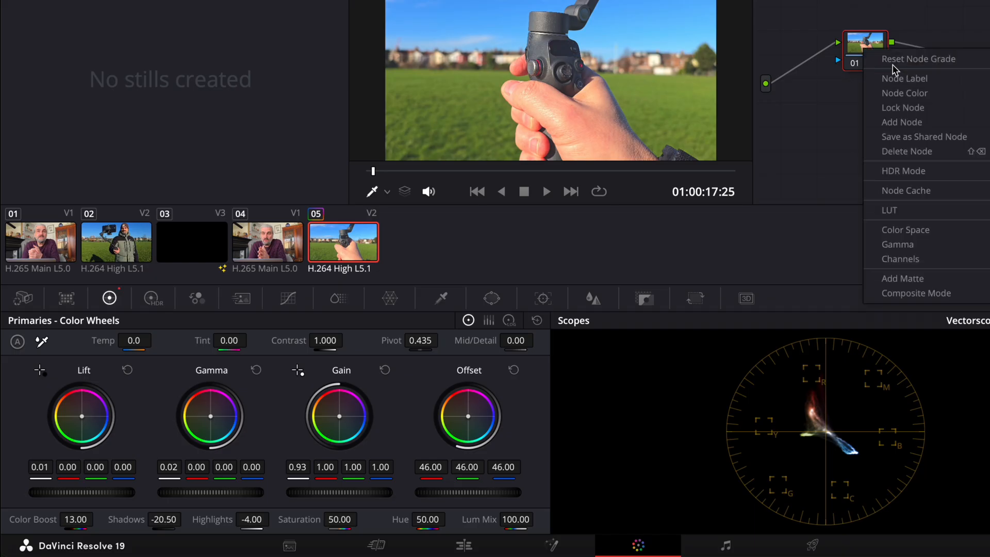
pyautogui.click(917, 58)
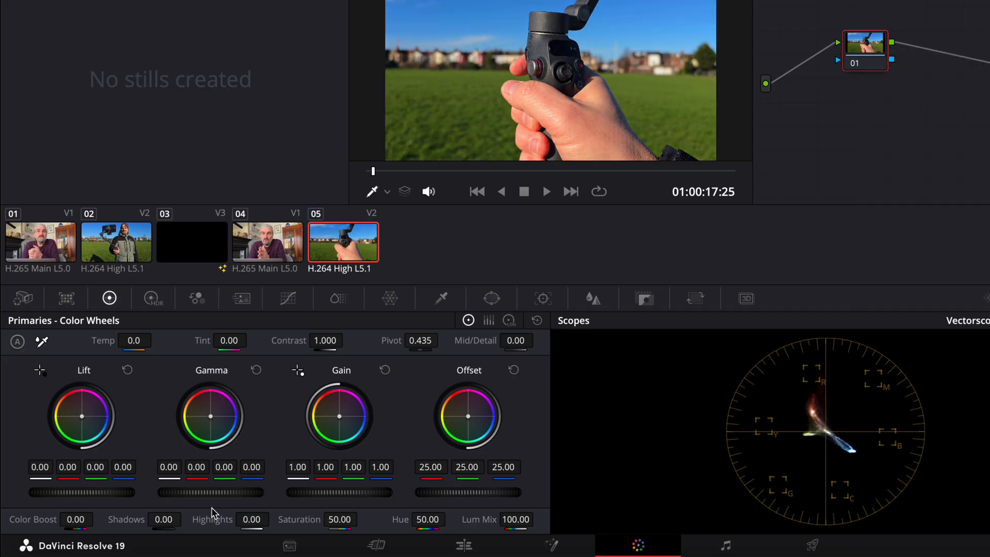
pyautogui.moveTo(210, 513)
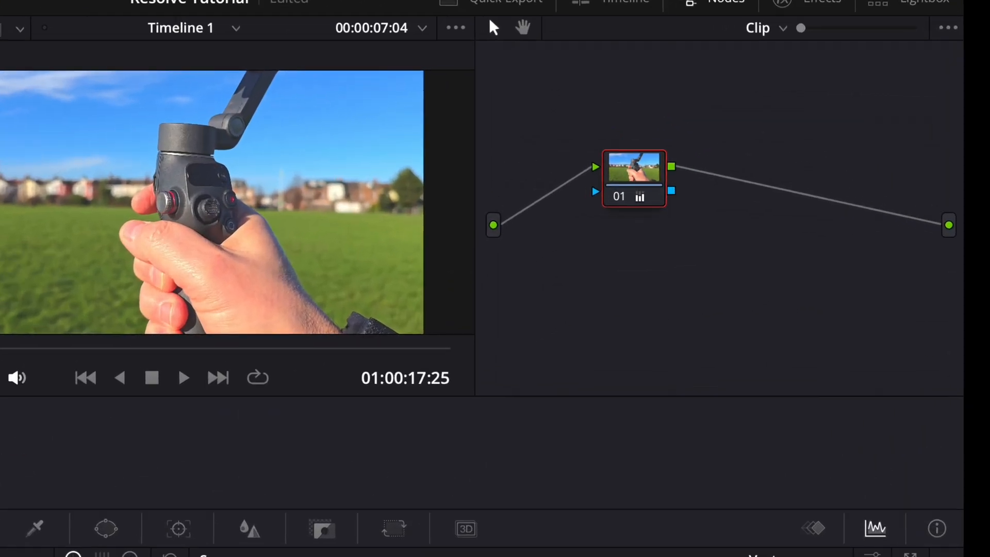
pyautogui.rightClick(635, 180)
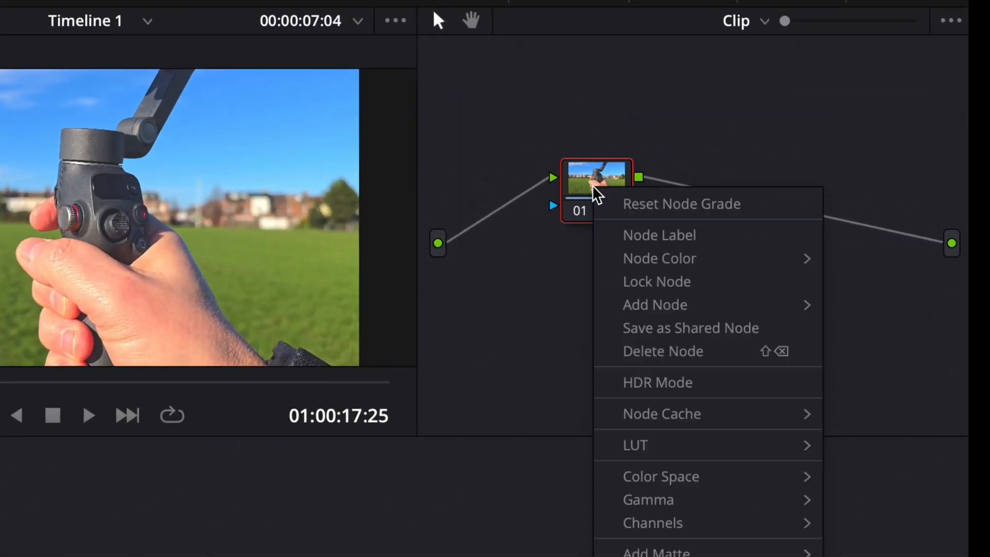
pyautogui.click(647, 211)
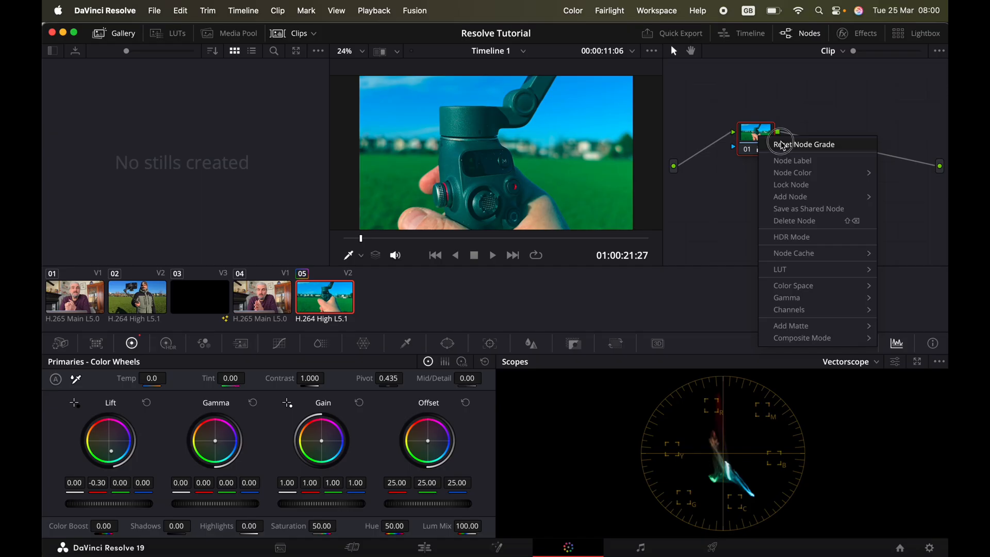
pyautogui.click(803, 143)
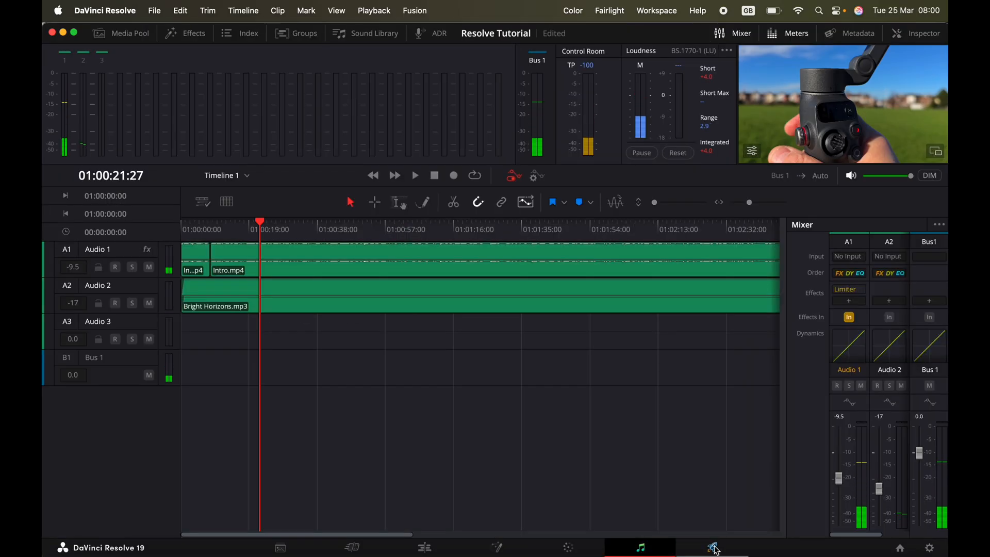
# On the Deliver page, choose the H.264 Master preset, name it 'Tutorial', and browse for a destination.
pyautogui.click(712, 547)
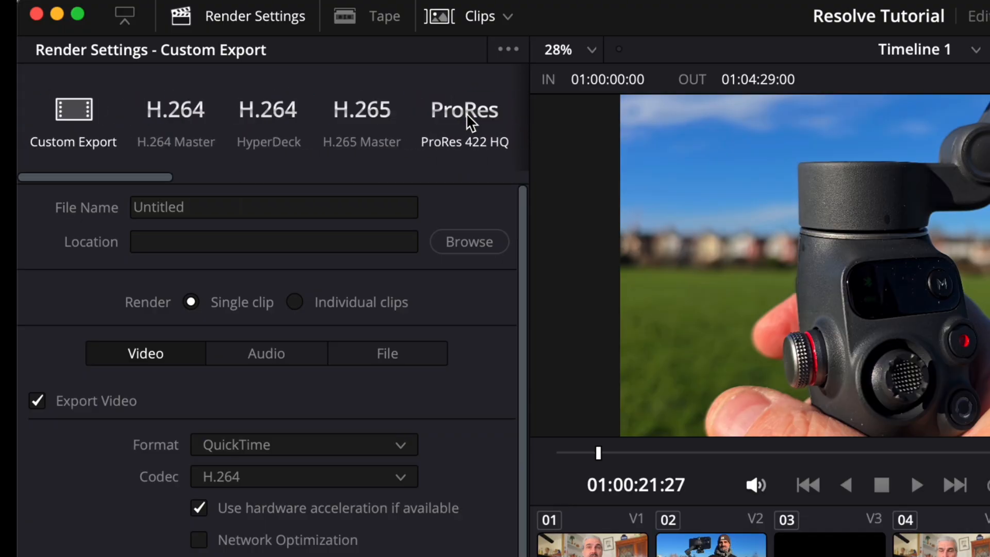
pyautogui.click(175, 120)
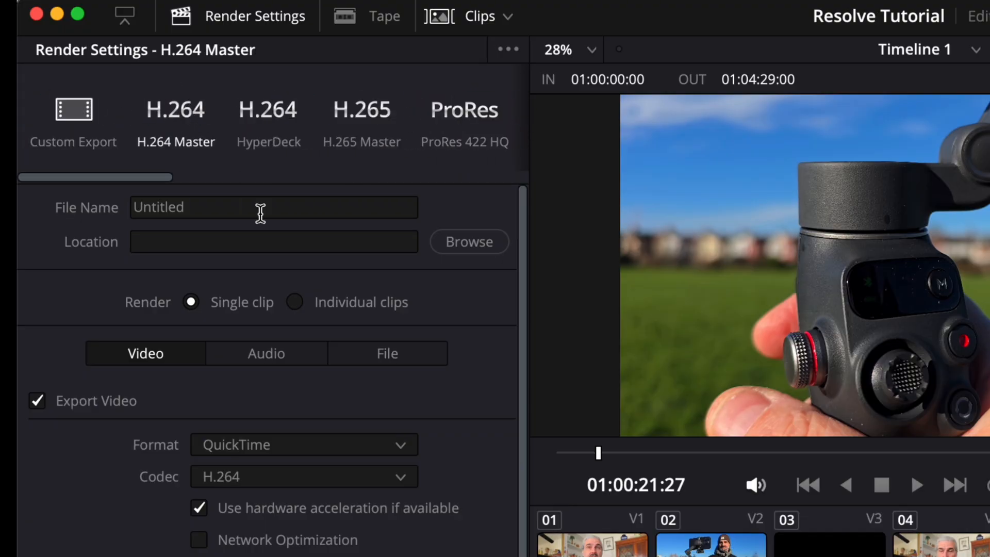
pyautogui.write('T')
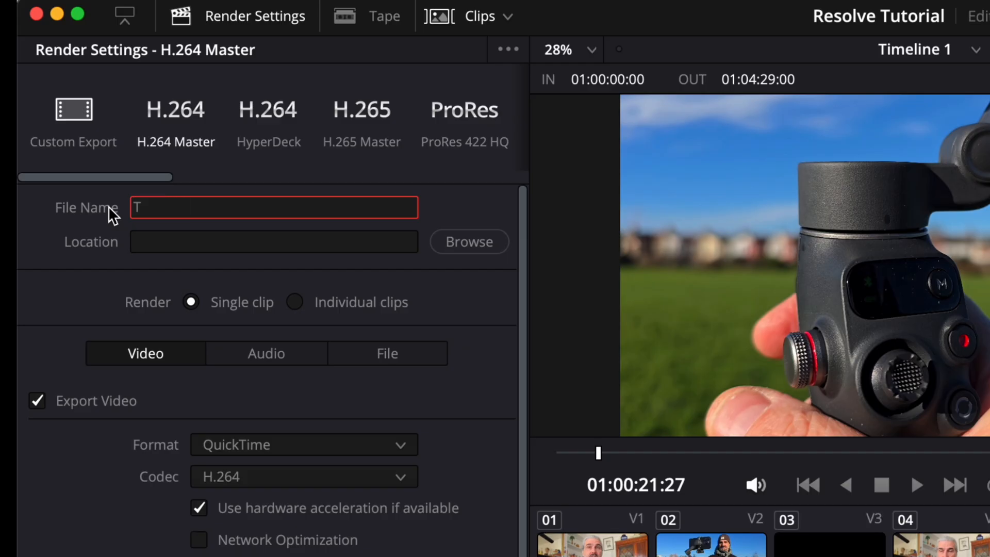
pyautogui.write('utorial')
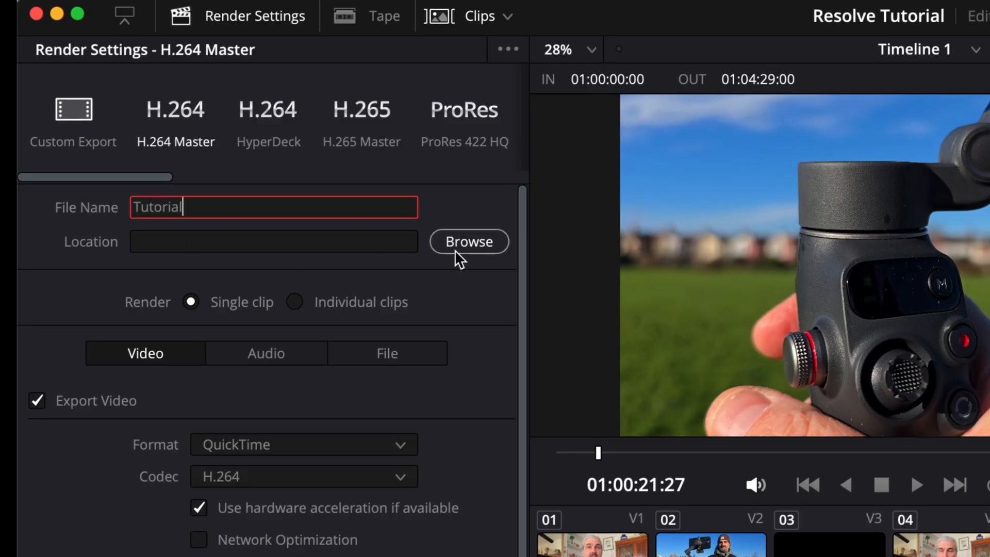
pyautogui.click(469, 241)
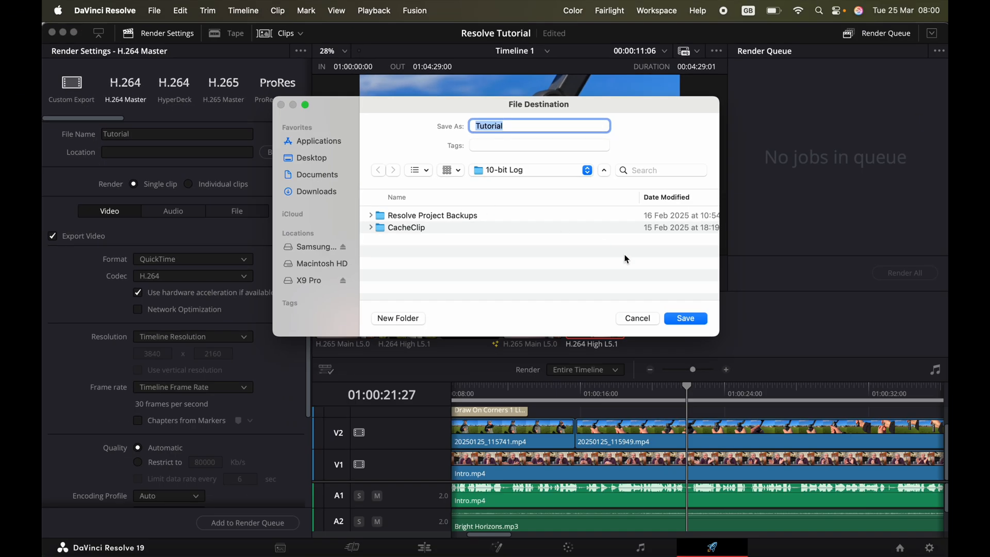
# Save to the 10-bit Log folder, queue the render job, and mark an in/out range.
pyautogui.click(685, 318)
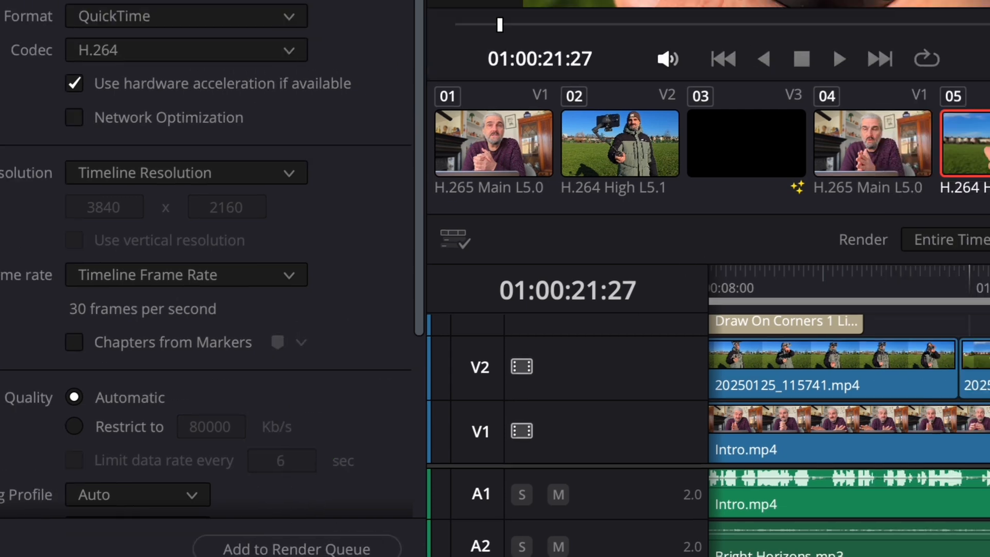
pyautogui.click(293, 546)
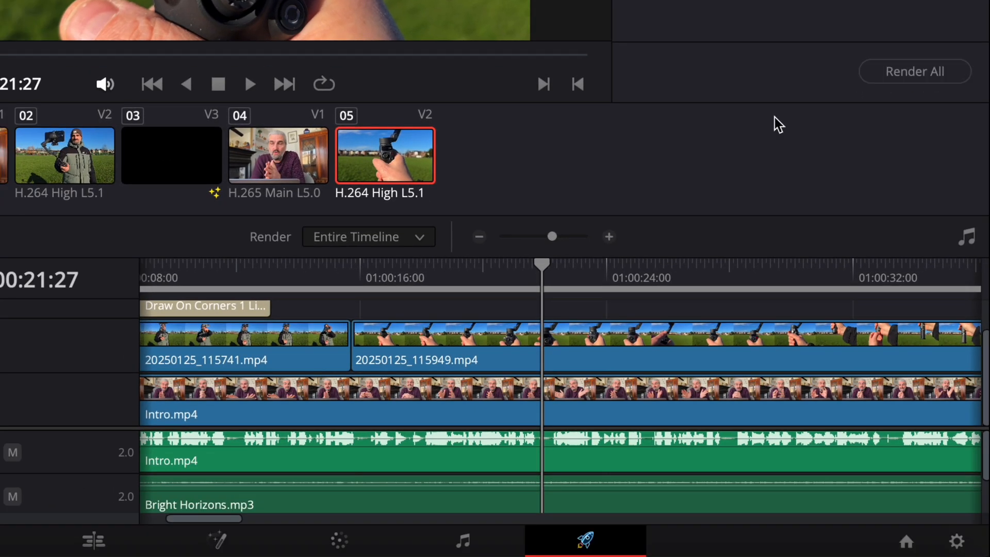
pyautogui.moveTo(541, 264); pyautogui.dragTo(326, 273)
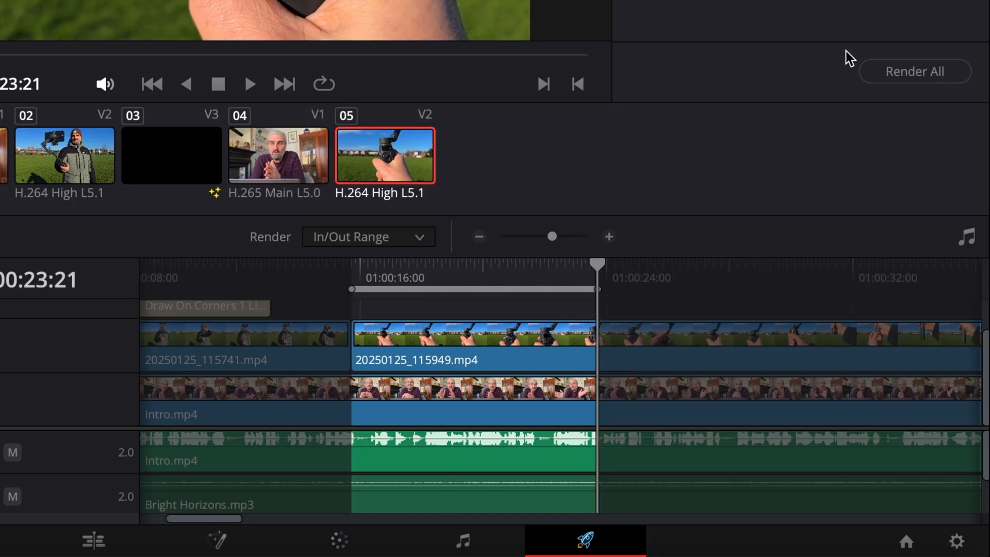
pyautogui.moveTo(915, 70)
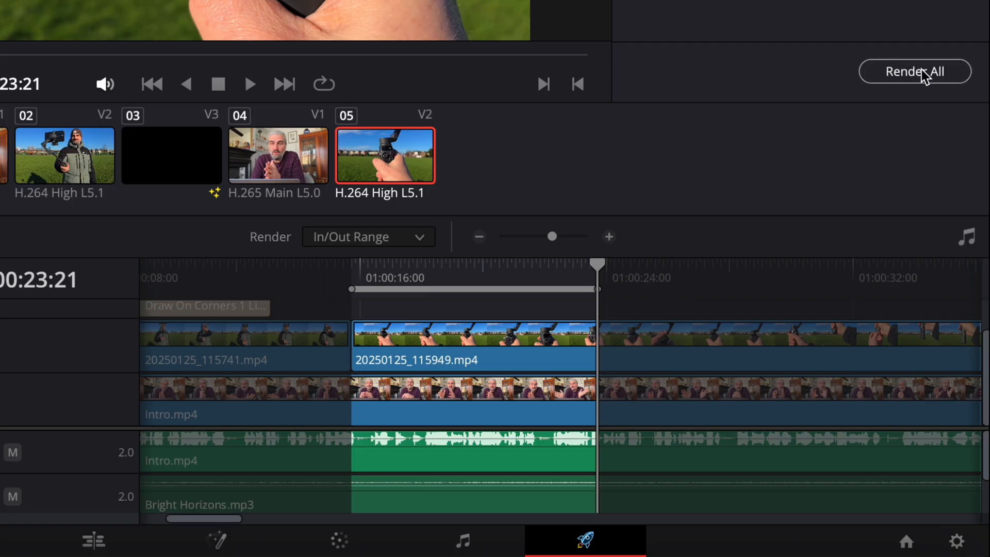